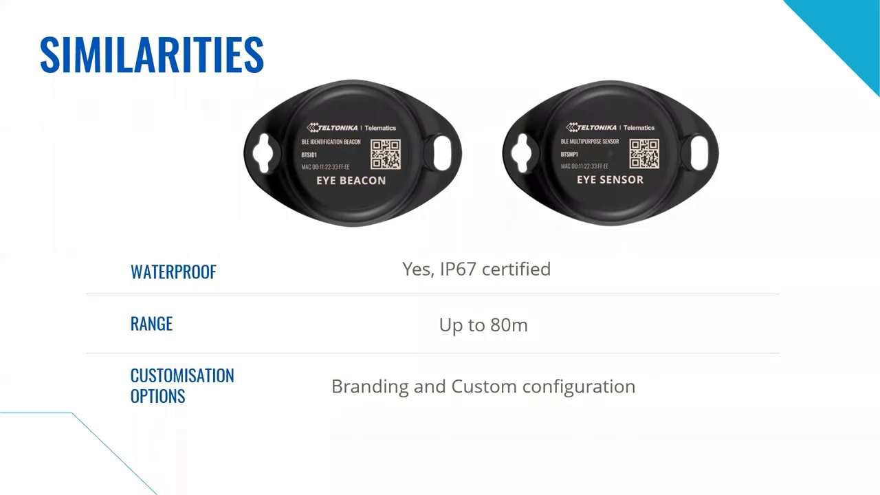
Advance to the EYE Beacon vs EYE Sensor similarities slide.
{"action": "key", "text": "Right"}
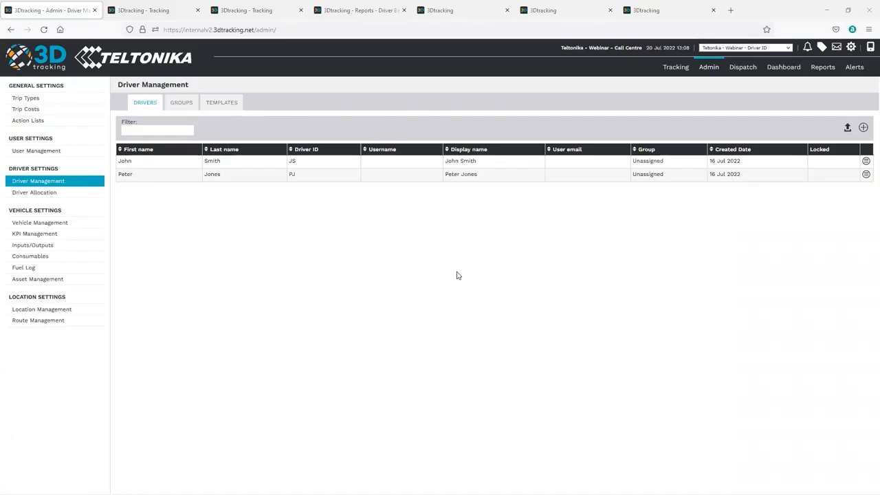
{"action": "mouse_move", "coordinate": [472, 279]}
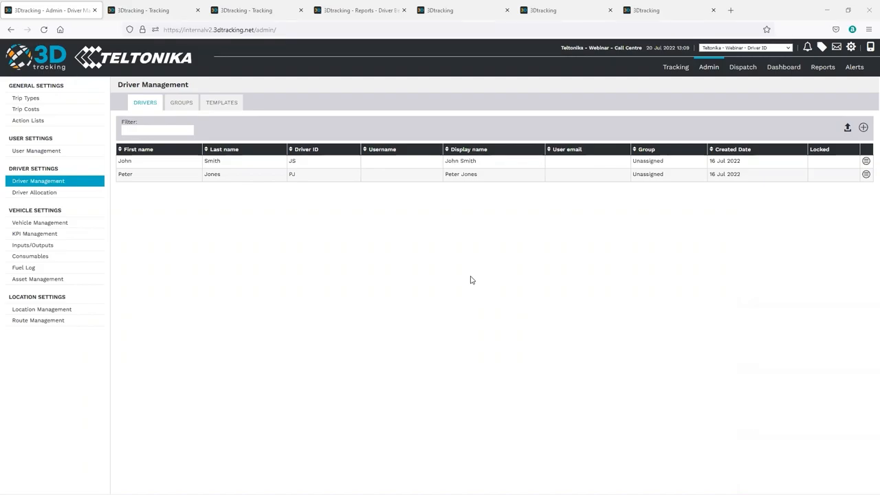
{"action": "mouse_move", "coordinate": [454, 280]}
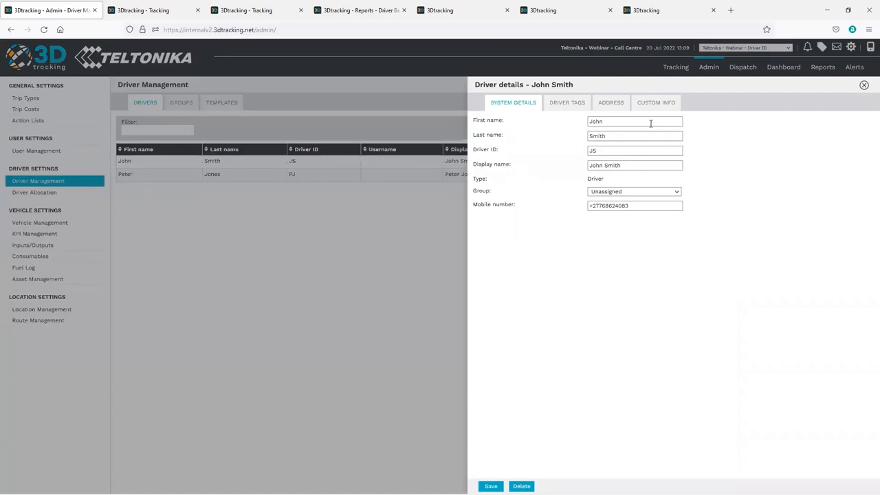
{"action": "mouse_move", "coordinate": [654, 284]}
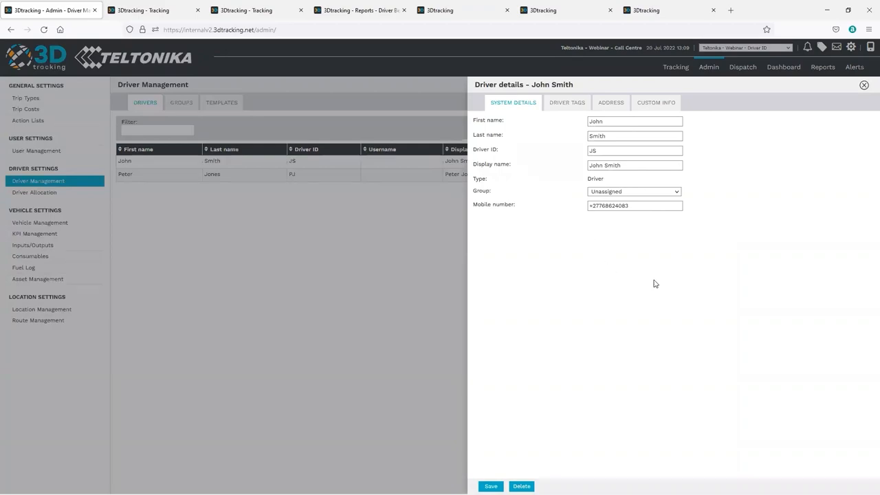
Review John Smith's custom info and driver tag, then return to the live tracking map.
{"action": "left_click", "coordinate": [655, 103]}
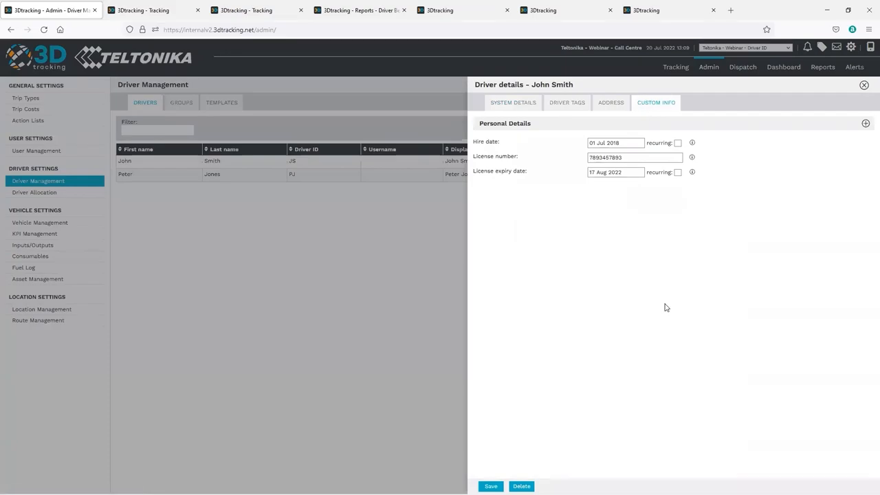
{"action": "mouse_move", "coordinate": [658, 306]}
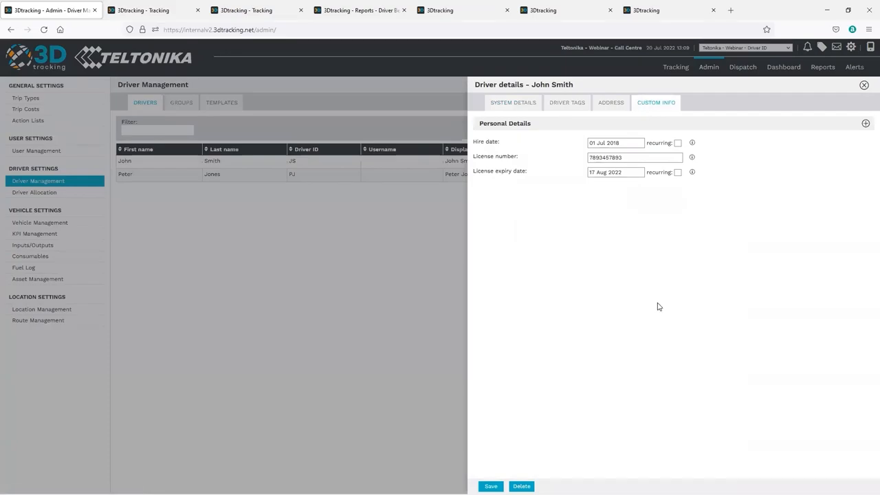
{"action": "mouse_move", "coordinate": [631, 268]}
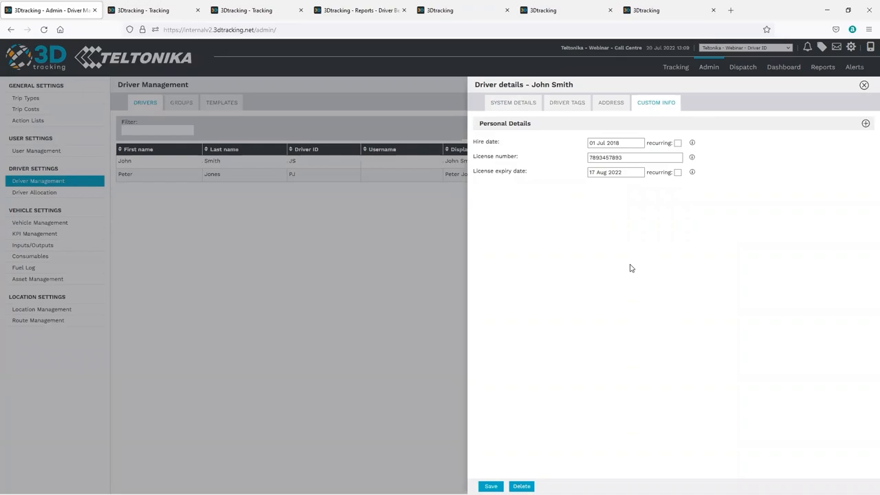
{"action": "mouse_move", "coordinate": [581, 172]}
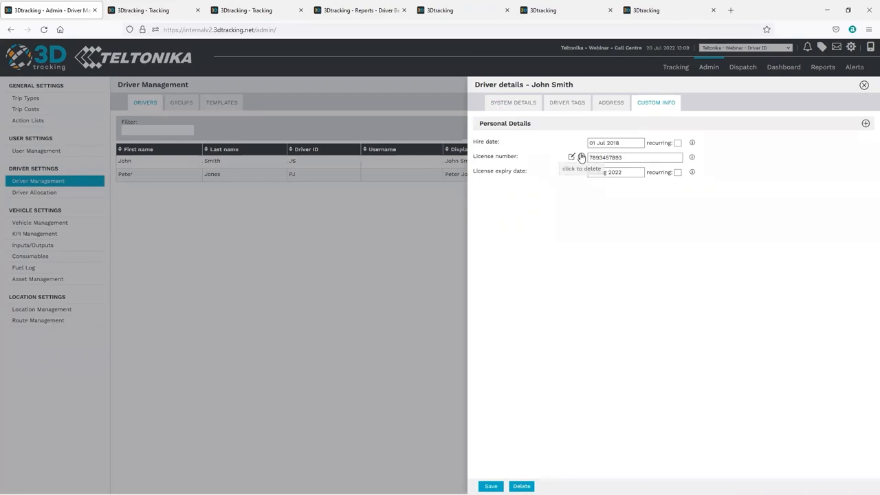
{"action": "left_click", "coordinate": [567, 103]}
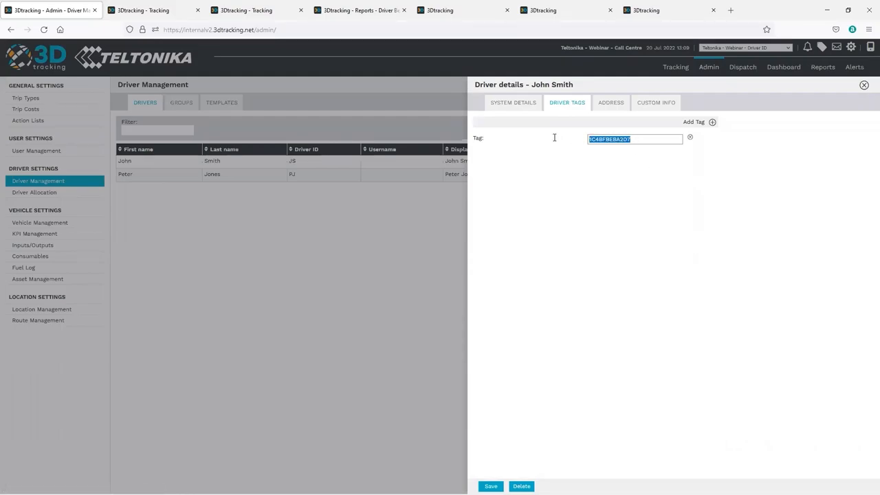
{"action": "mouse_move", "coordinate": [718, 234]}
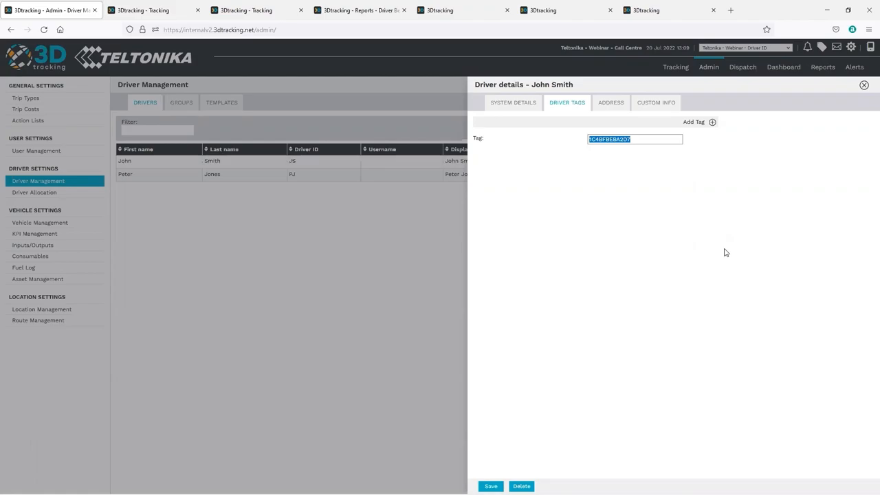
{"action": "left_click", "coordinate": [154, 9]}
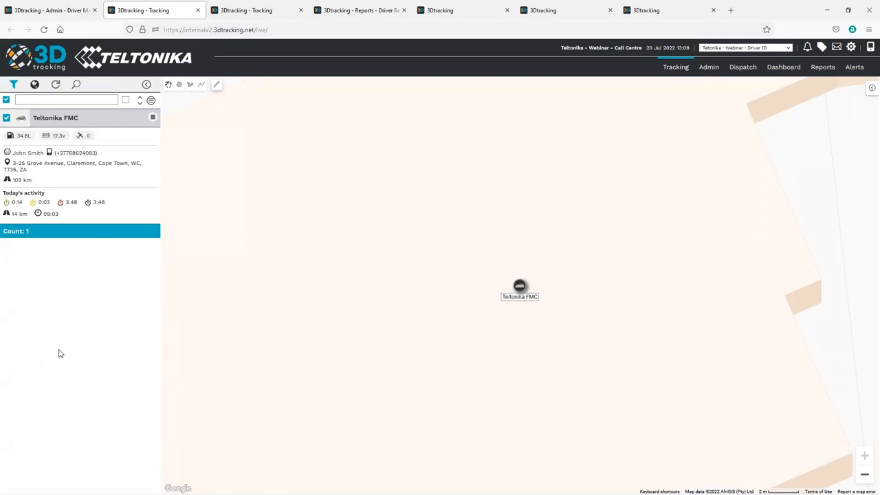
Load Teltonika FMC's trip history for 19–20 July with driver scores and the Cape Town route.
{"action": "left_click", "coordinate": [519, 286]}
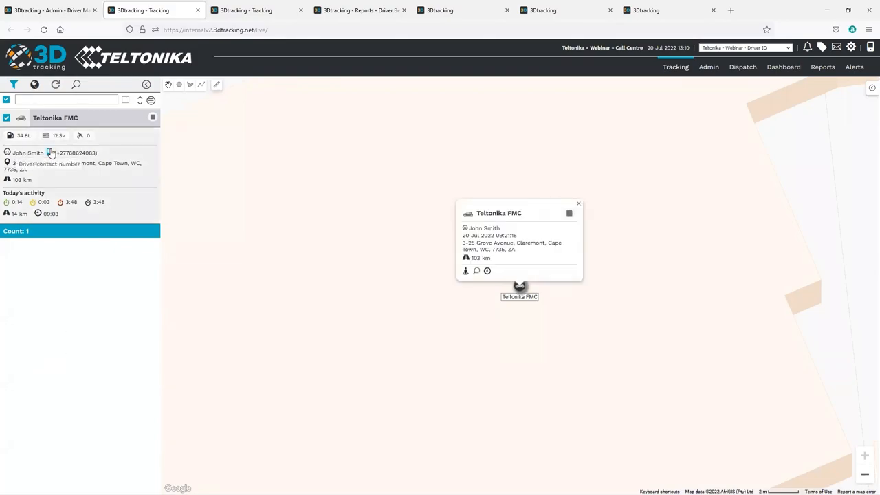
{"action": "left_click", "coordinate": [49, 153]}
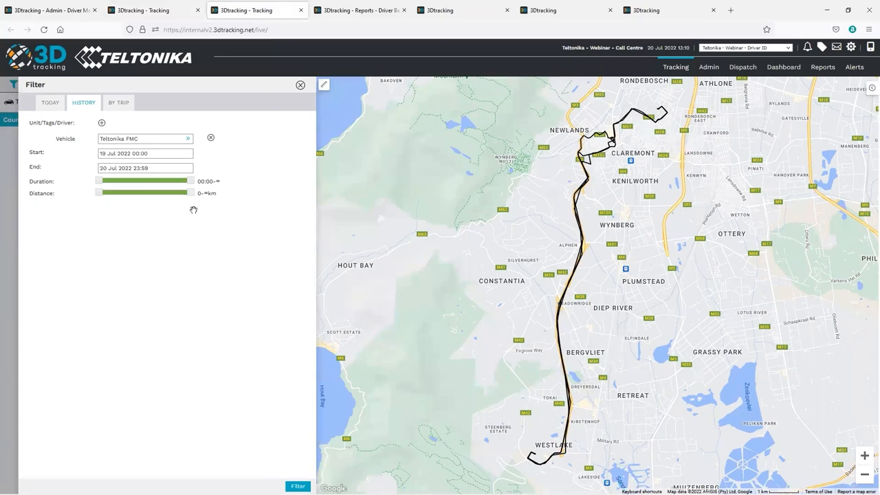
{"action": "left_click", "coordinate": [301, 85]}
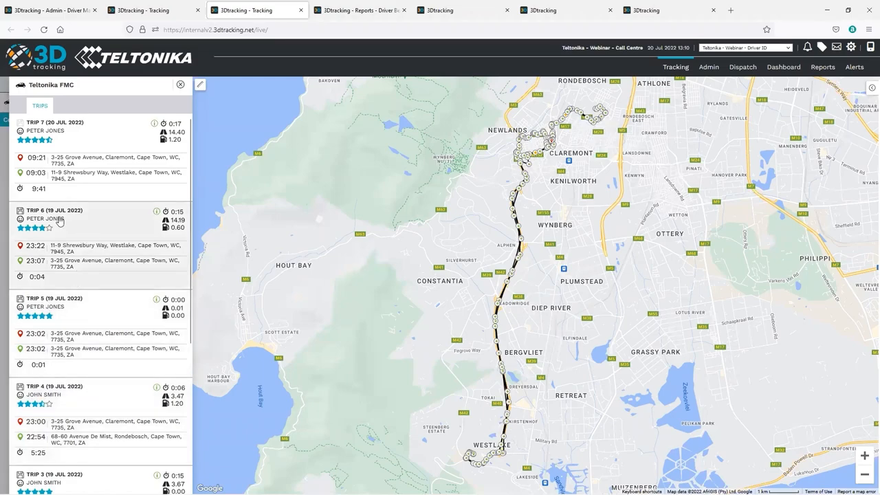
{"action": "mouse_move", "coordinate": [54, 368]}
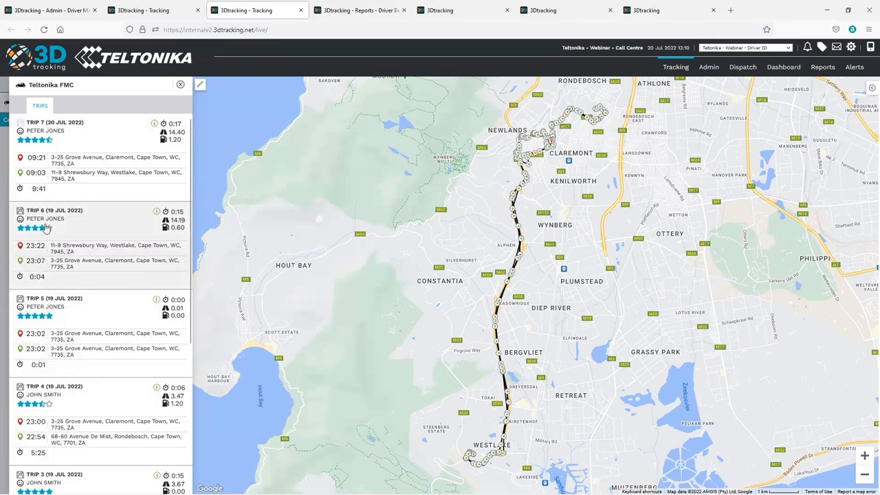
{"action": "mouse_move", "coordinate": [69, 234]}
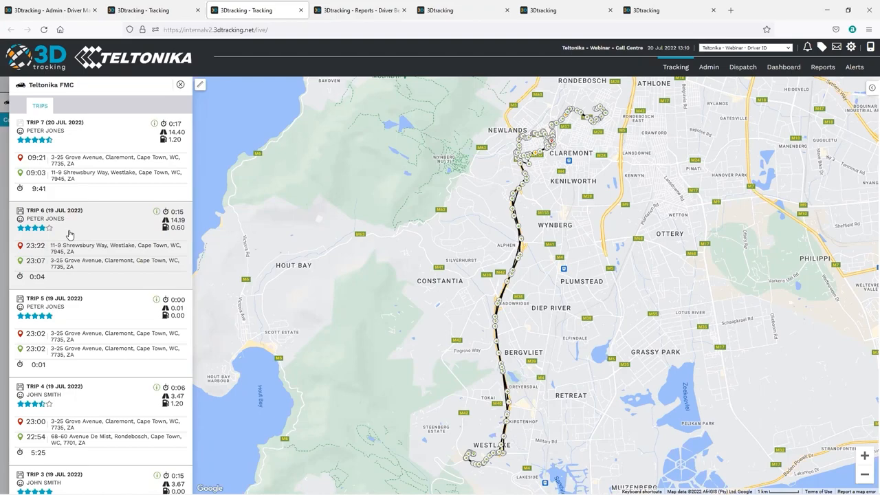
{"action": "mouse_move", "coordinate": [169, 143]}
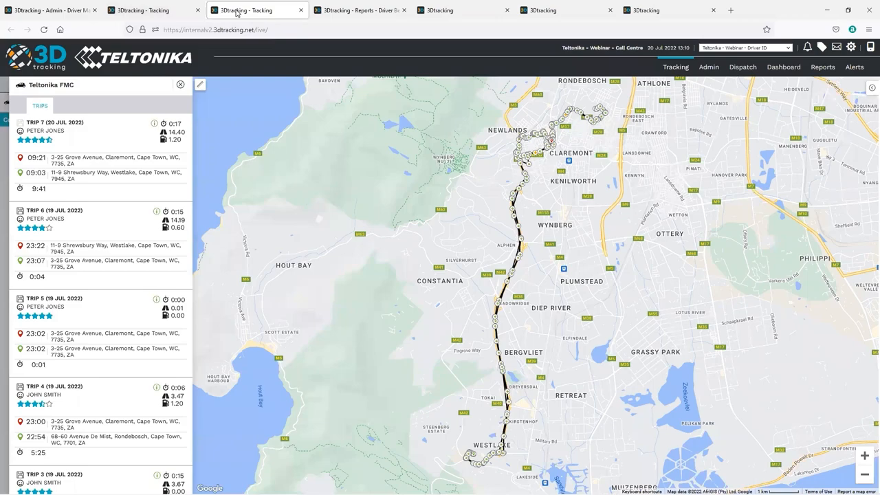
Show the Driver Behaviour Report scores (65 and 91) and the Vehicle/Driver KPI report.
{"action": "left_click", "coordinate": [359, 9]}
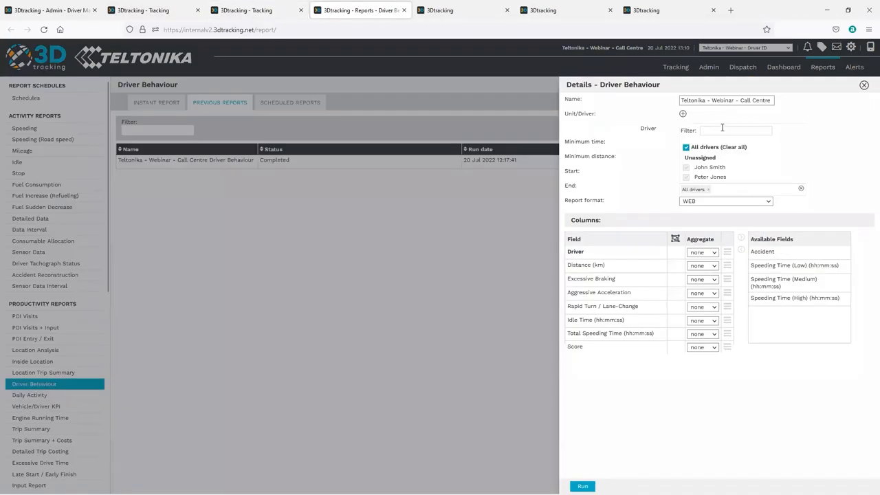
{"action": "left_click", "coordinate": [736, 130]}
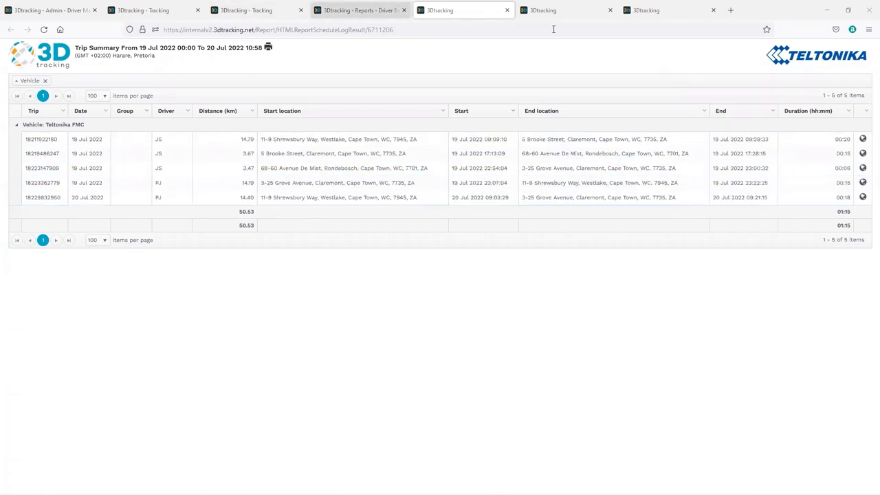
{"action": "left_click", "coordinate": [557, 10]}
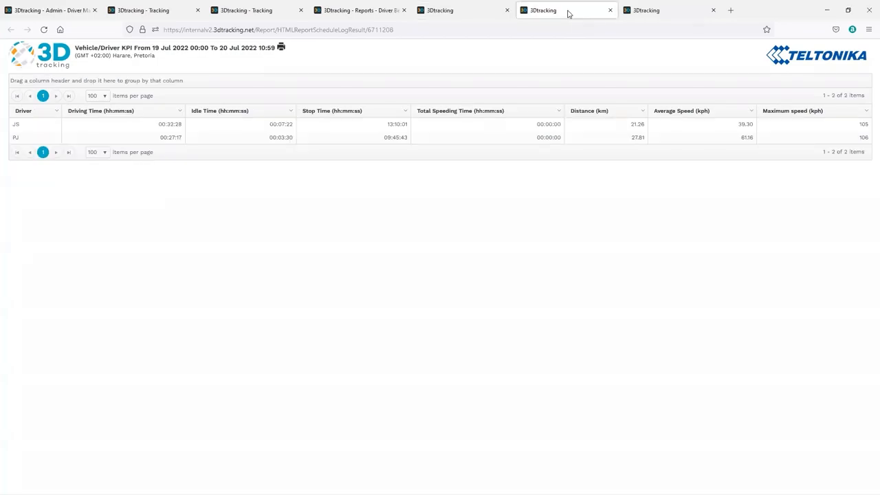
{"action": "mouse_move", "coordinate": [410, 238]}
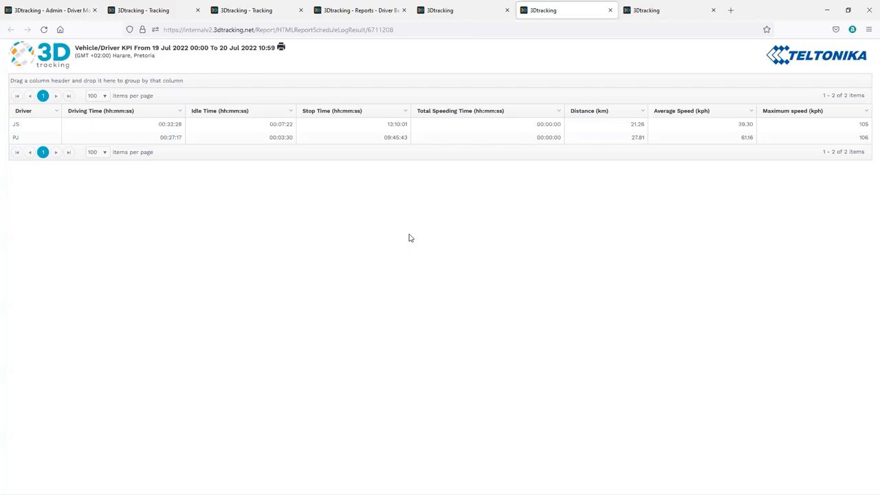
{"action": "mouse_move", "coordinate": [407, 241]}
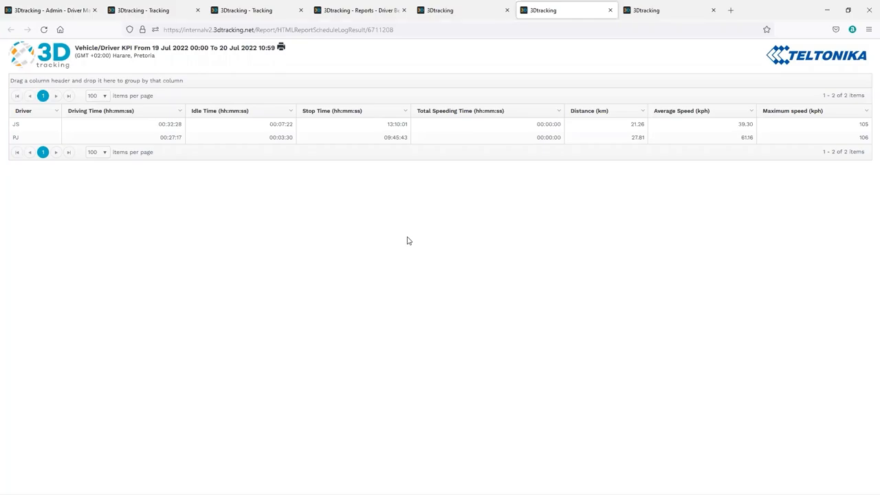
{"action": "mouse_move", "coordinate": [255, 58]}
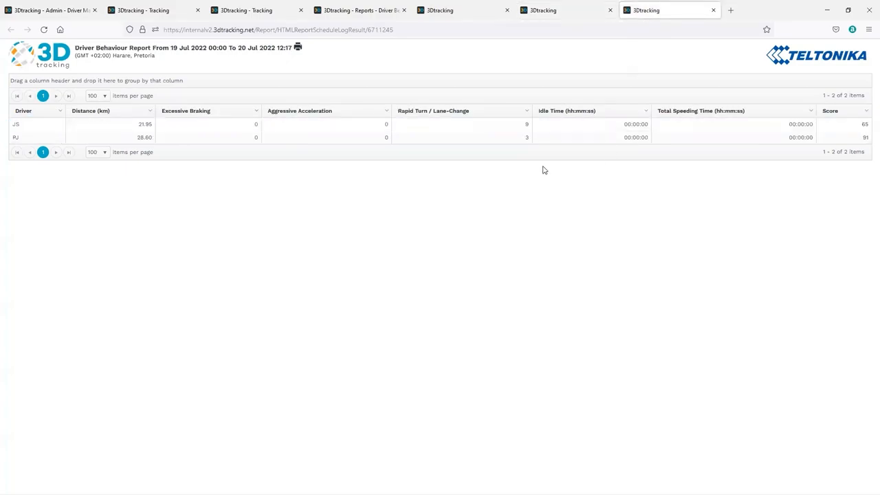
{"action": "mouse_move", "coordinate": [539, 172]}
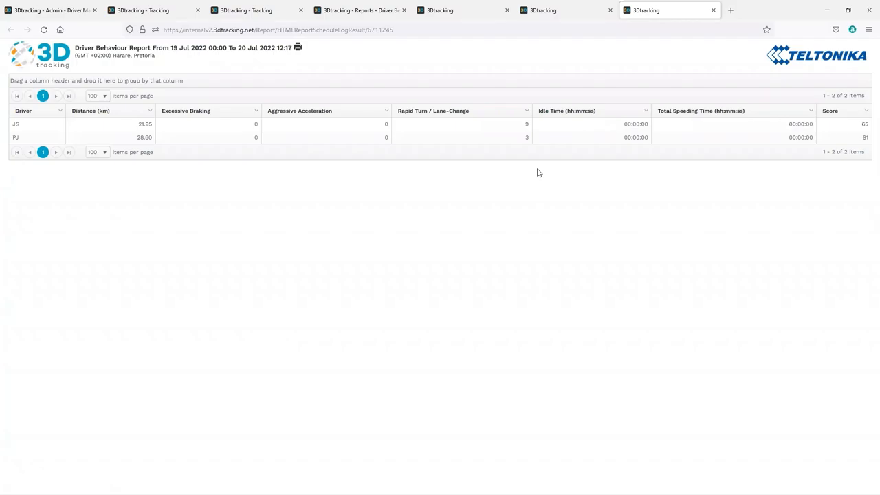
{"action": "mouse_move", "coordinate": [550, 164]}
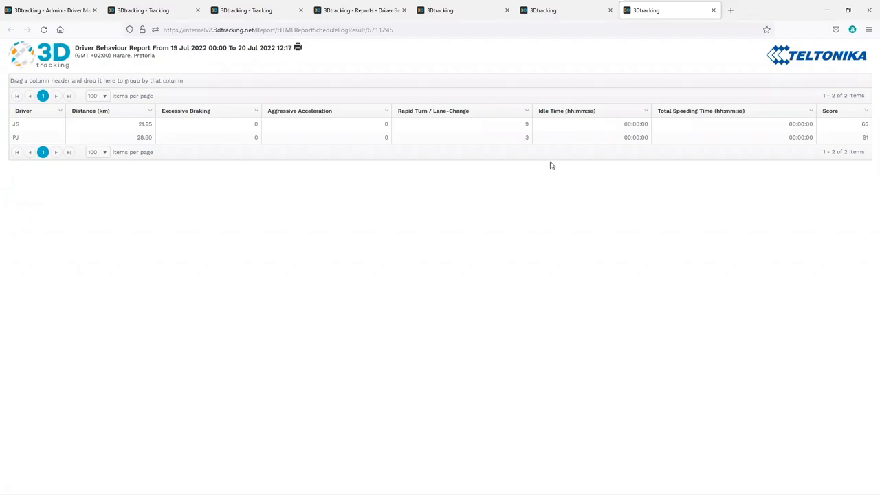
{"action": "mouse_move", "coordinate": [562, 156]}
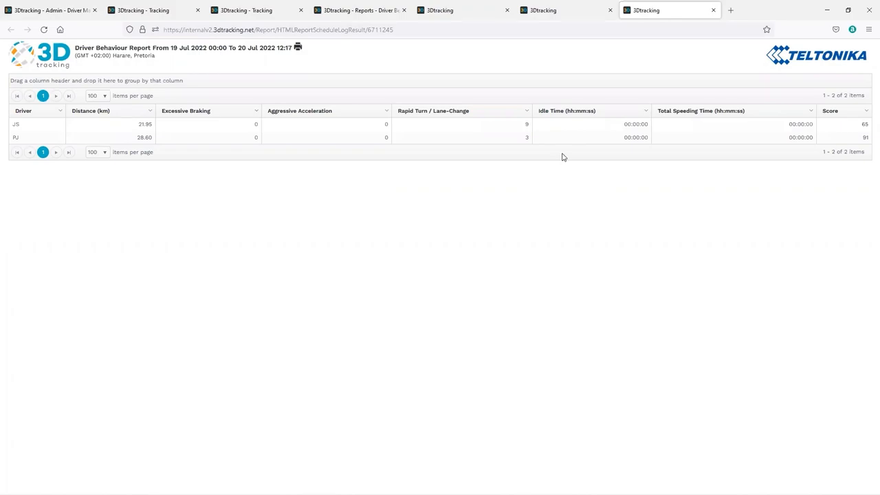
{"action": "mouse_move", "coordinate": [523, 116]}
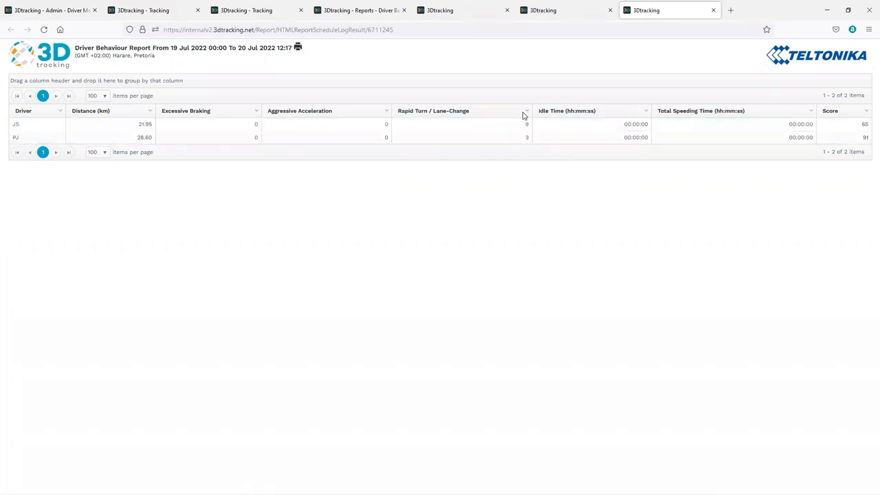
{"action": "mouse_move", "coordinate": [88, 115]}
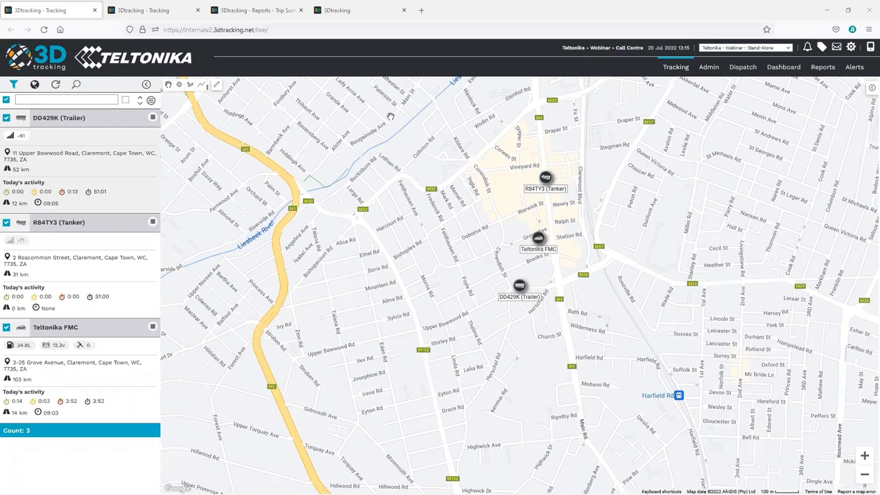
{"action": "mouse_move", "coordinate": [383, 122]}
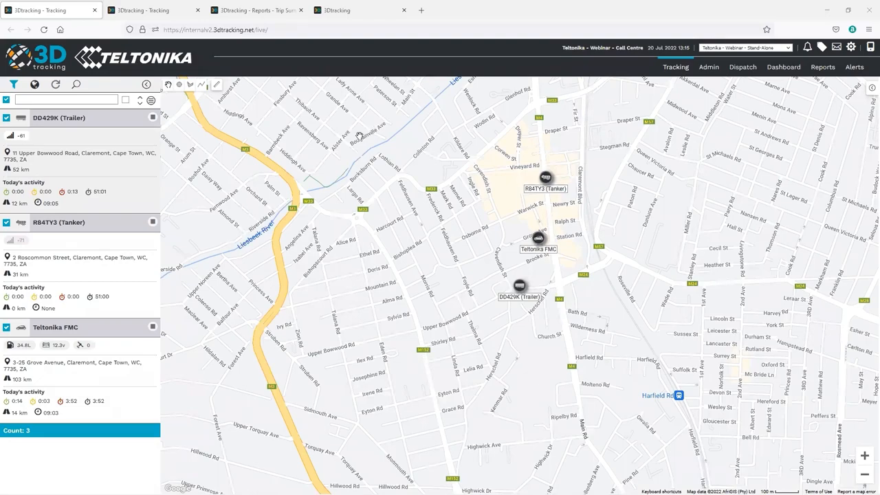
{"action": "mouse_move", "coordinate": [321, 54]}
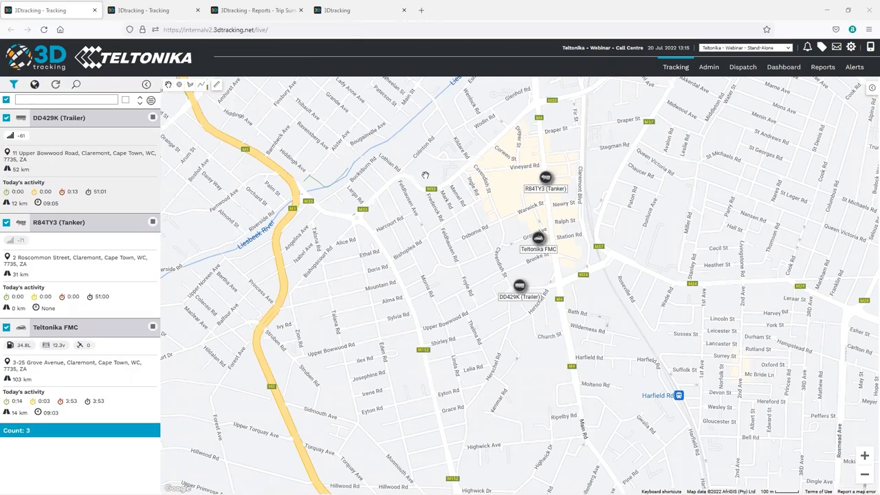
{"action": "mouse_move", "coordinate": [416, 156]}
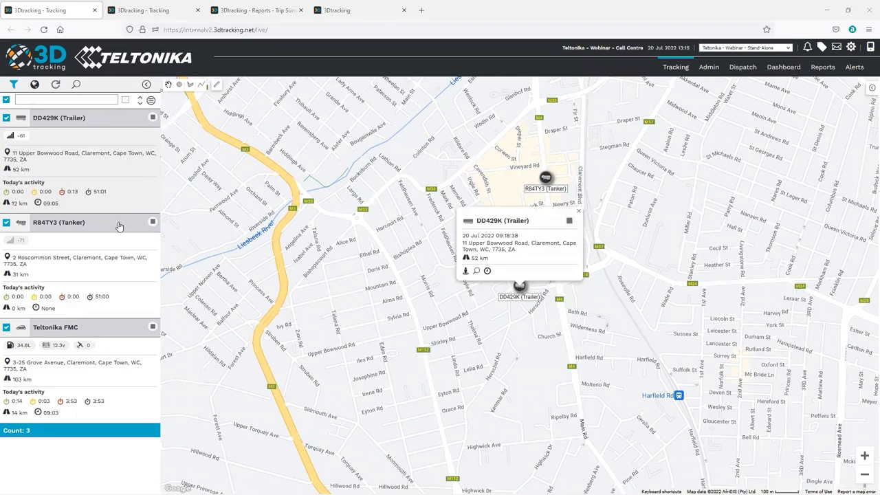
{"action": "left_click", "coordinate": [545, 178]}
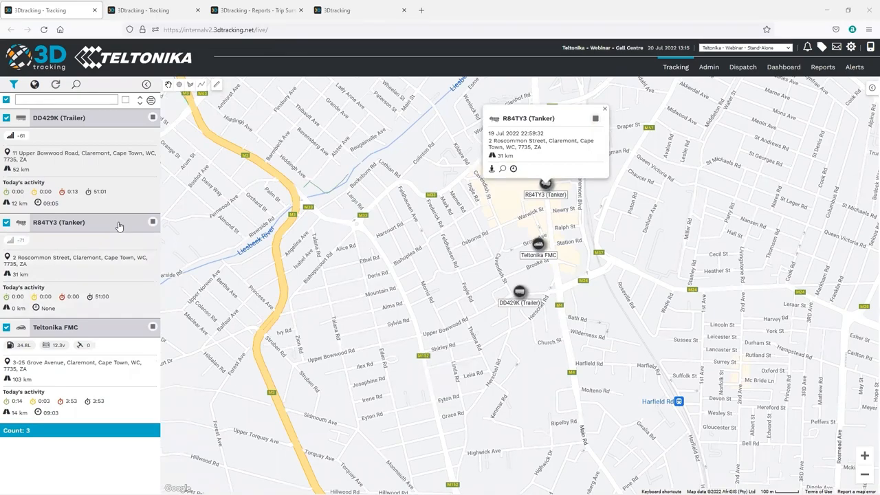
{"action": "left_click", "coordinate": [520, 291]}
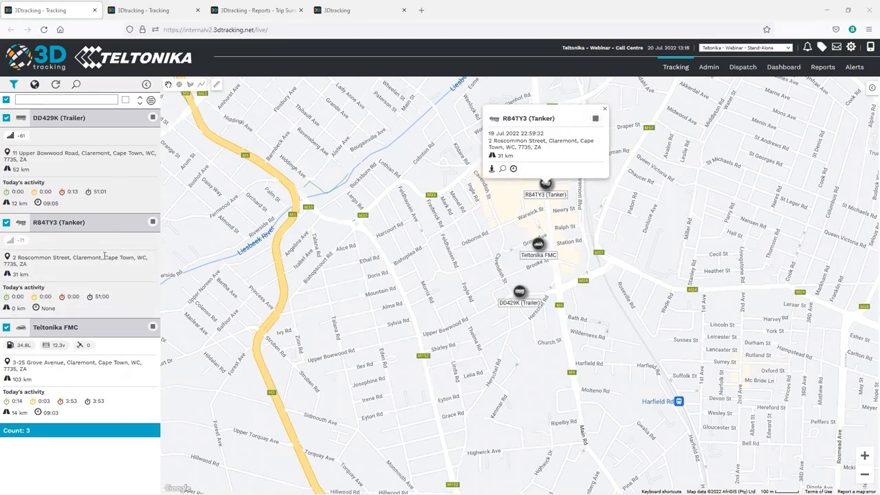
{"action": "mouse_move", "coordinate": [115, 357]}
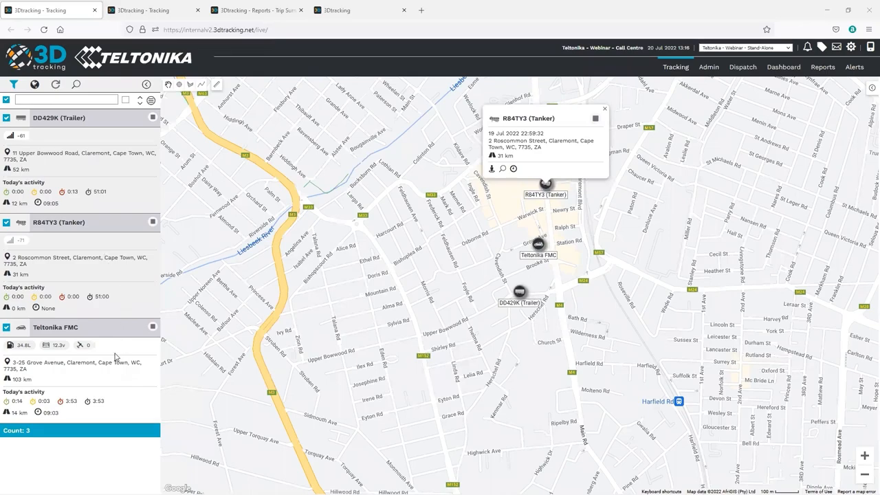
{"action": "left_click", "coordinate": [538, 245]}
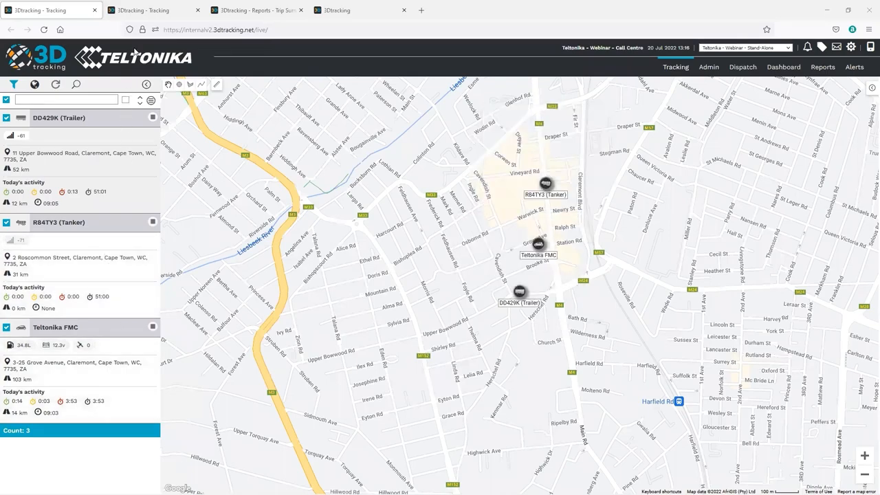
Bring up the history filter and the Trip Summary report settings for all vehicles.
{"action": "left_click", "coordinate": [6, 84]}
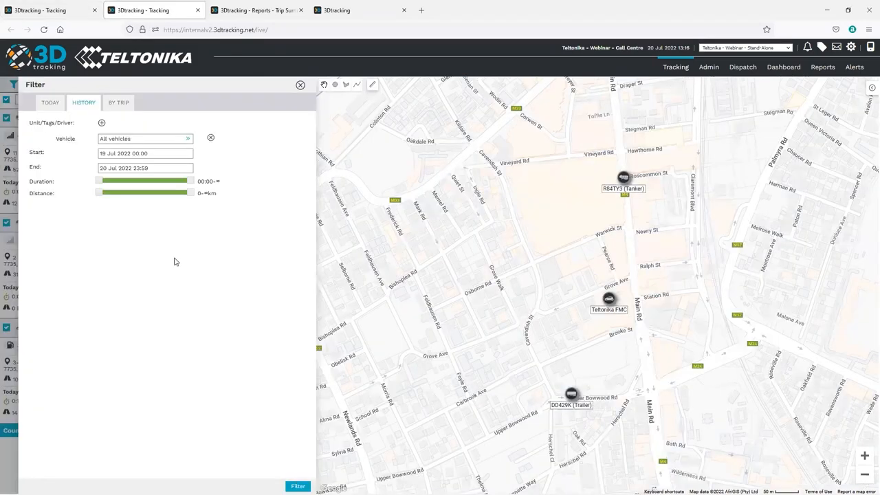
{"action": "mouse_move", "coordinate": [101, 96]}
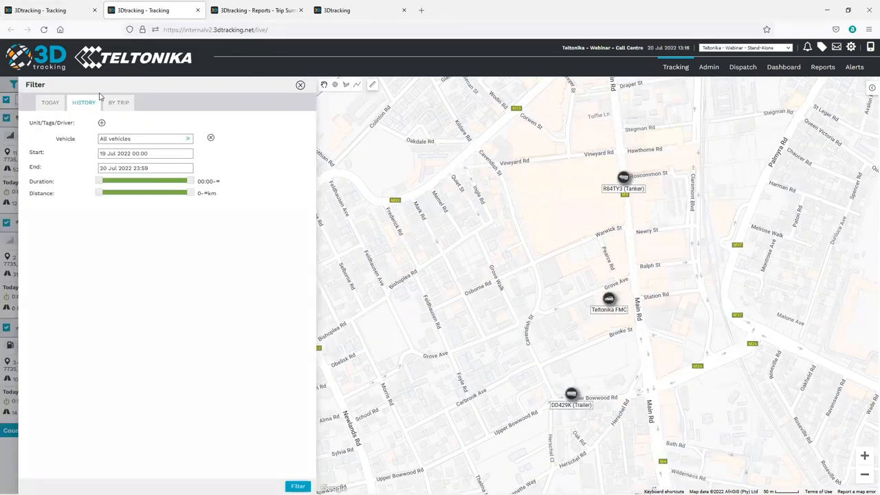
{"action": "left_click", "coordinate": [301, 85]}
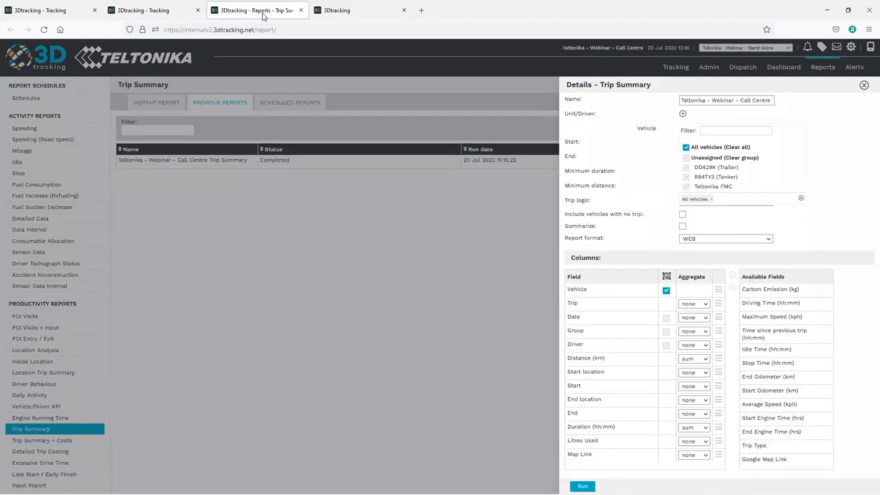
{"action": "mouse_move", "coordinate": [357, 10]}
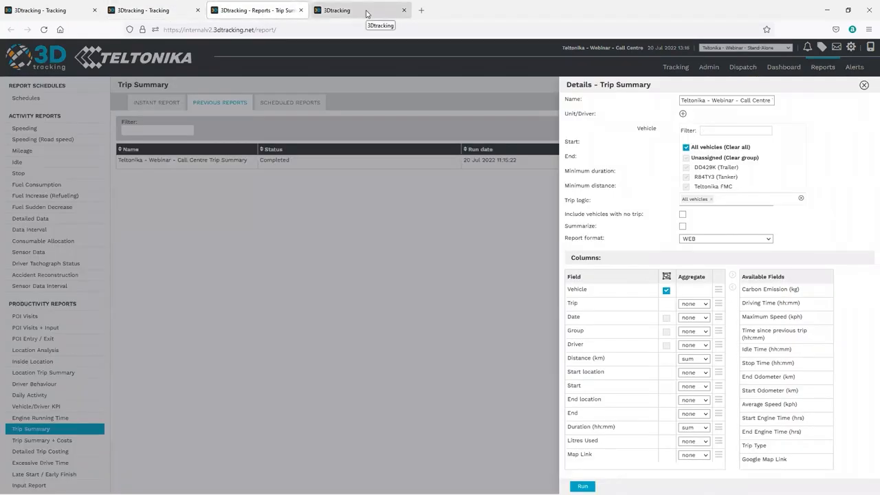
Review the nine Trip Summary trips totalling 117 km, selecting the Tanker's and Trailer's trips.
{"action": "left_click", "coordinate": [582, 486]}
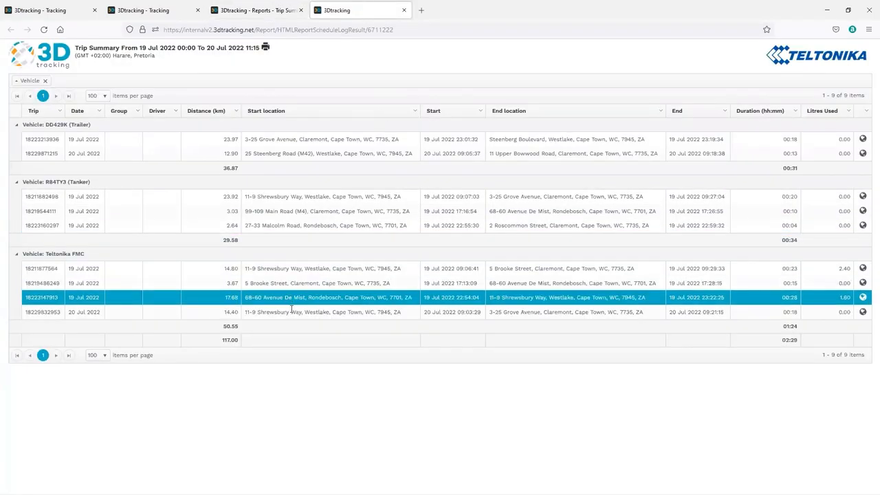
{"action": "left_click", "coordinate": [326, 224]}
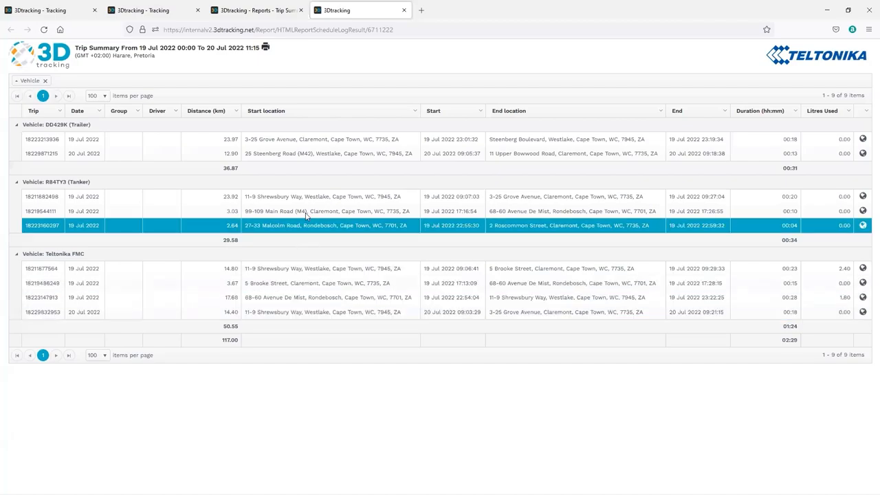
{"action": "left_click", "coordinate": [323, 196]}
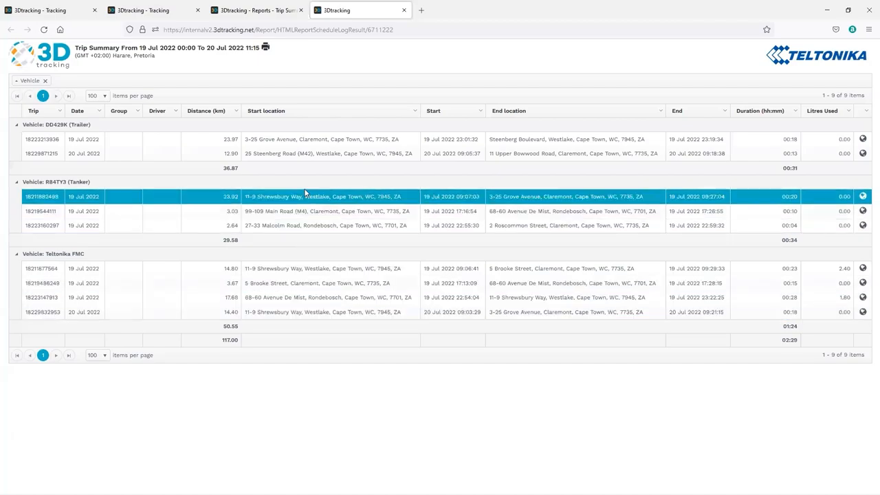
{"action": "left_click", "coordinate": [323, 138]}
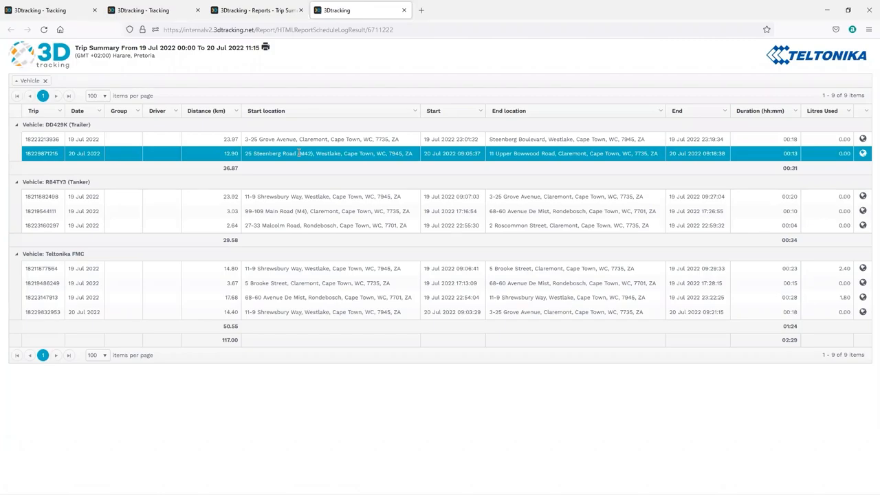
{"action": "left_click", "coordinate": [329, 224]}
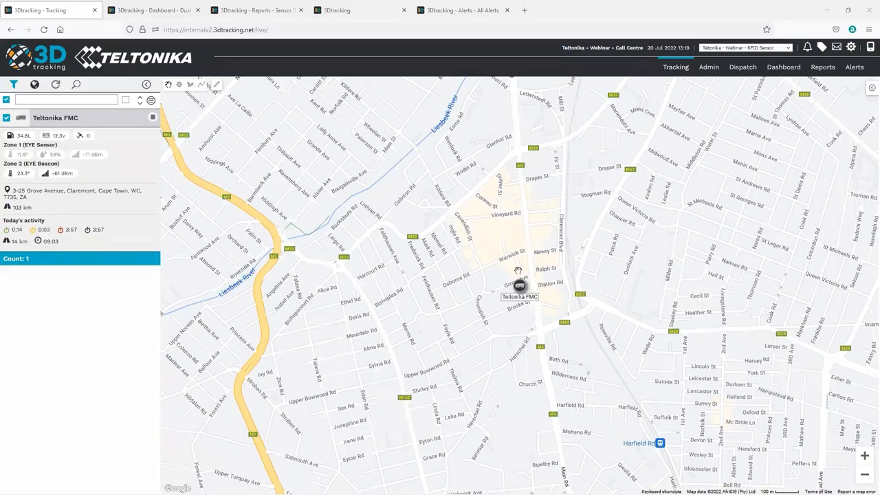
{"action": "mouse_move", "coordinate": [554, 264]}
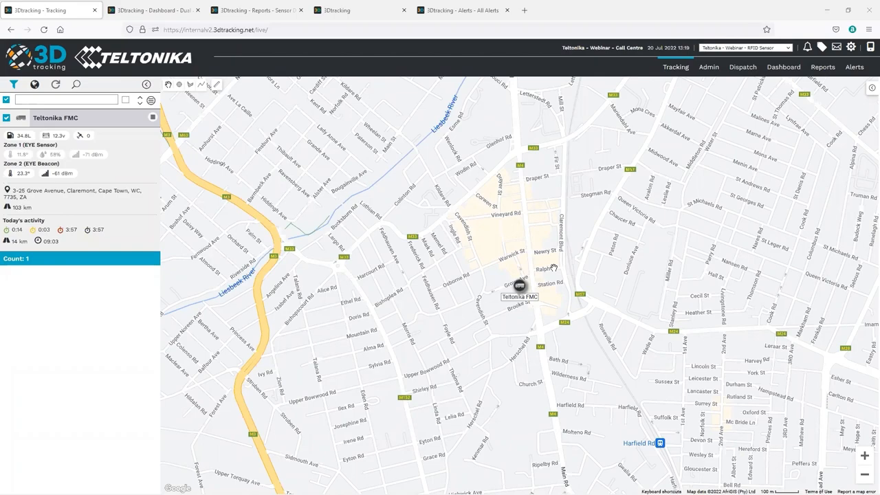
{"action": "mouse_move", "coordinate": [579, 289]}
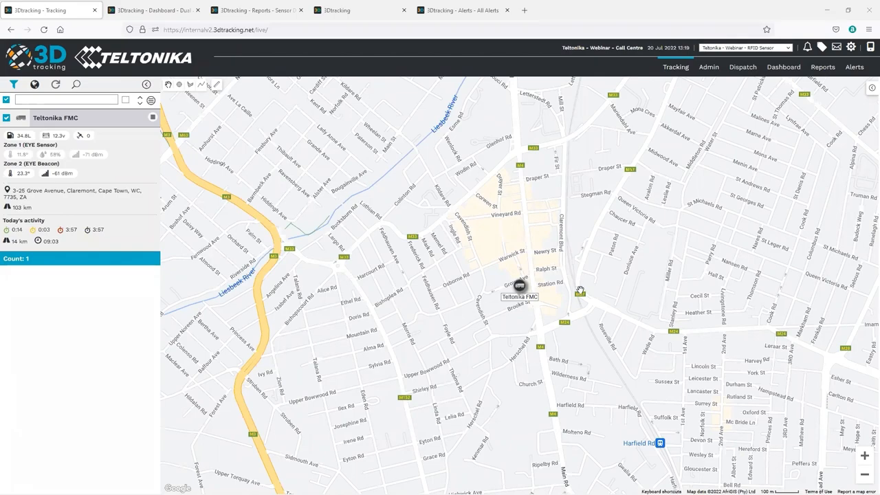
{"action": "left_click", "coordinate": [519, 285]}
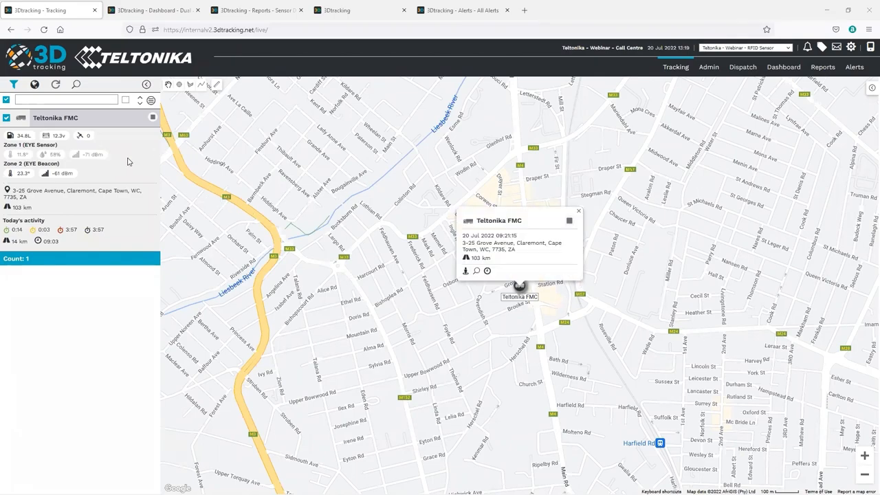
{"action": "mouse_move", "coordinate": [145, 213]}
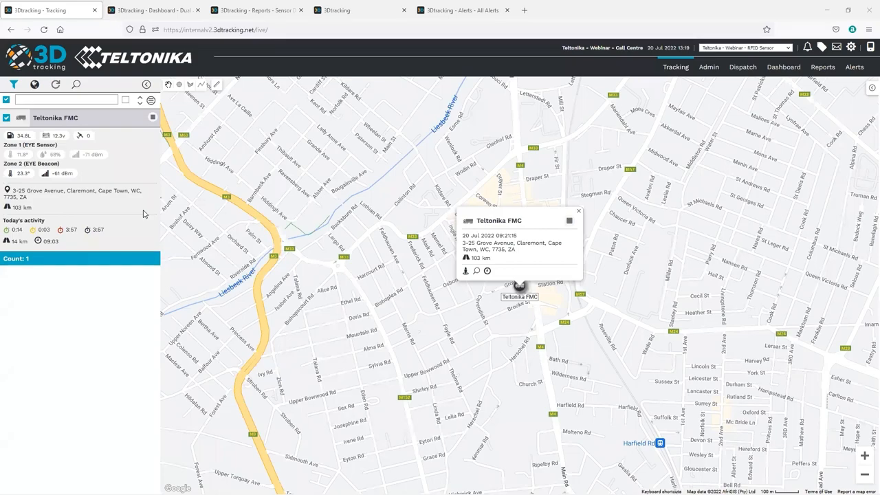
{"action": "mouse_move", "coordinate": [128, 224]}
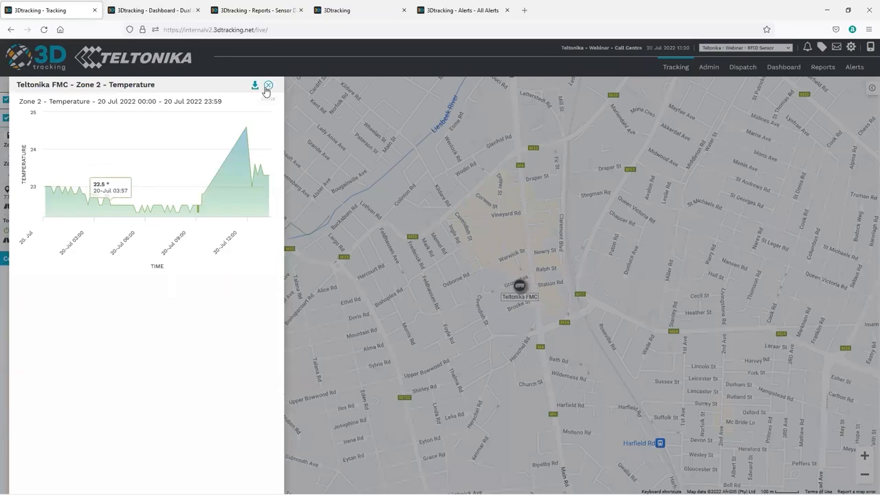
{"action": "left_click", "coordinate": [268, 84]}
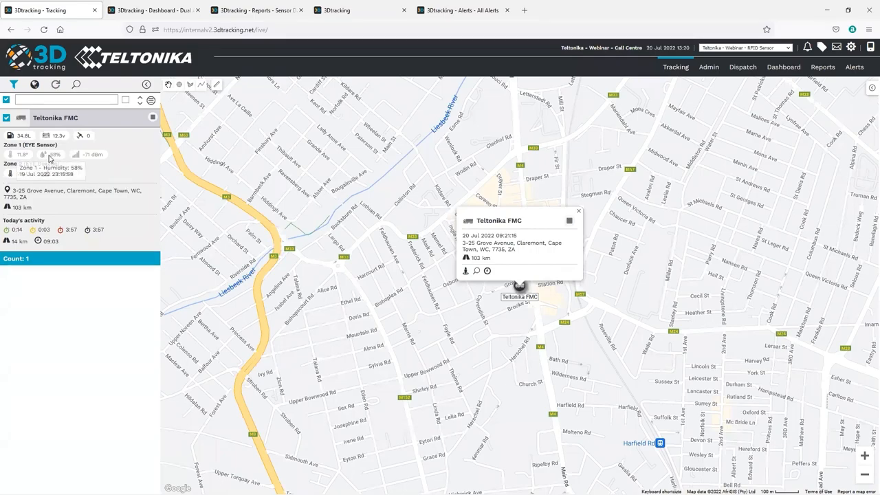
Show the Dual Axis Sensor Graph comparing Zone 1 and Zone 2 temperatures for Teltonika FMC.
{"action": "left_click", "coordinate": [153, 10]}
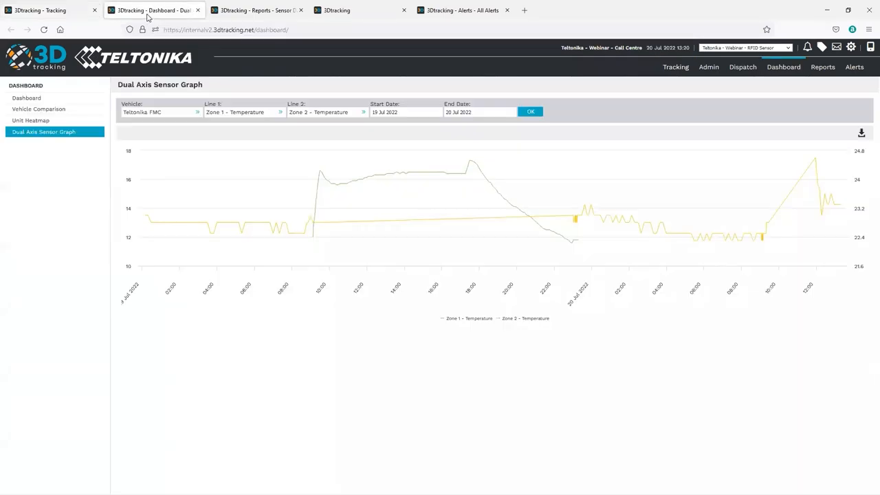
{"action": "mouse_move", "coordinate": [526, 213]}
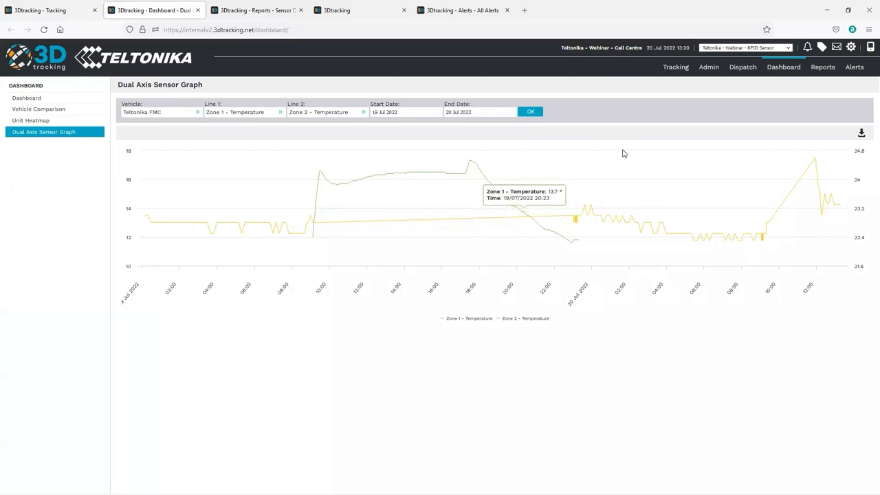
{"action": "mouse_move", "coordinate": [831, 180]}
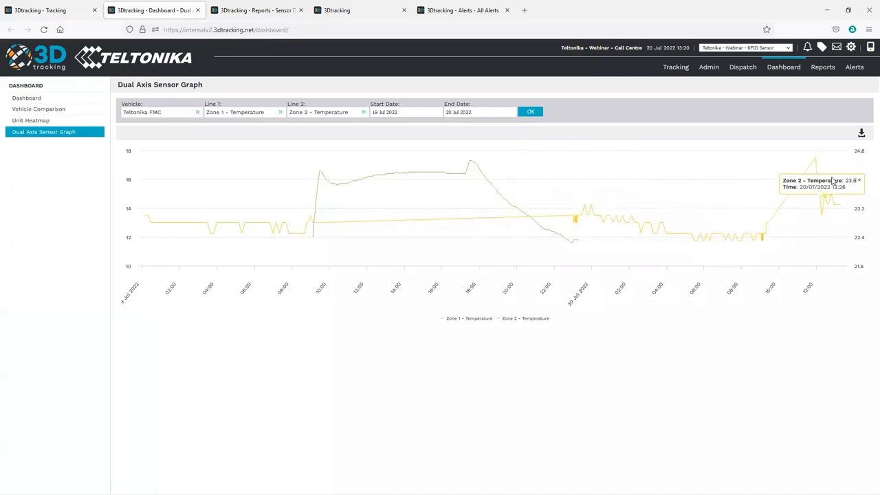
{"action": "mouse_move", "coordinate": [653, 194]}
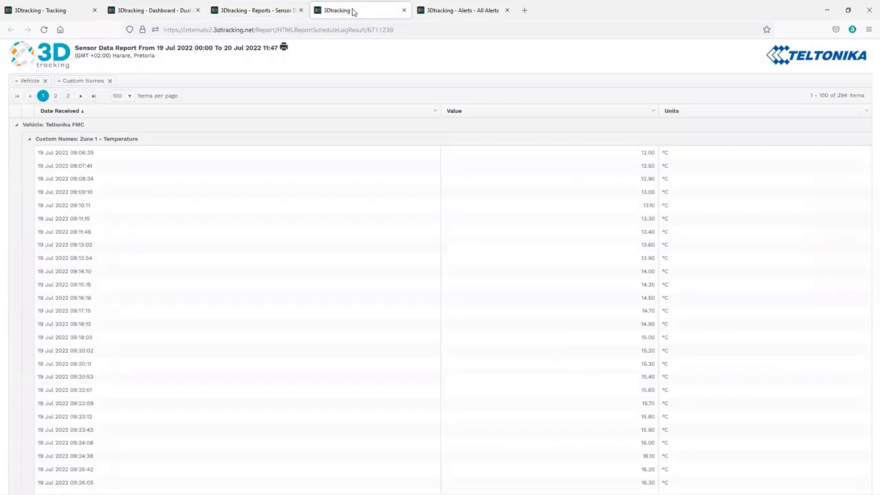
{"action": "mouse_move", "coordinate": [131, 102]}
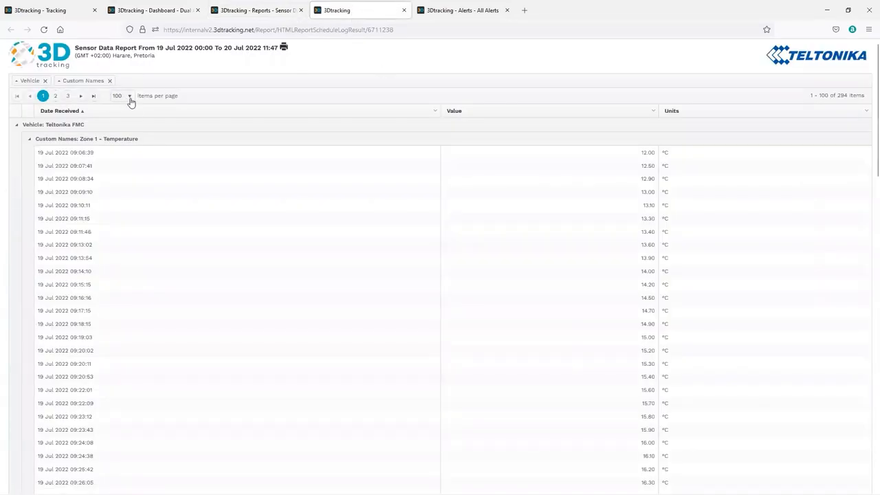
Show all 294 Sensor Data Report readings on one page down to the Zone 2 rows.
{"action": "left_click", "coordinate": [103, 96]}
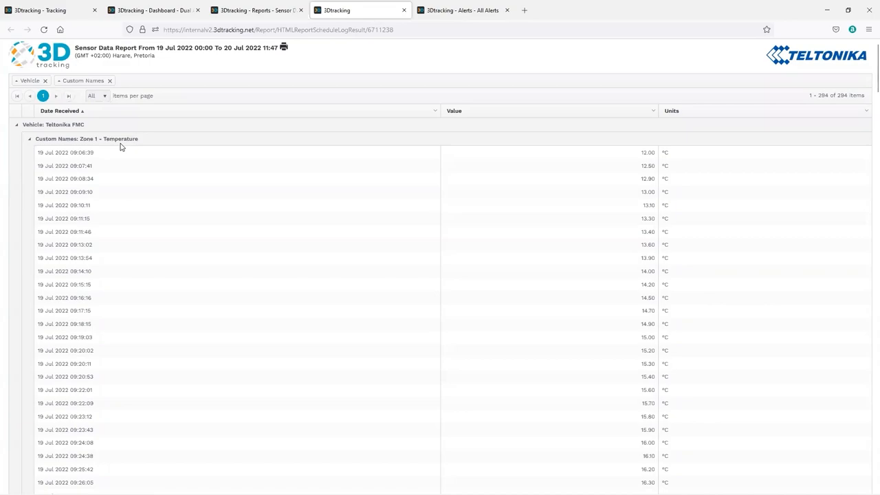
{"action": "mouse_move", "coordinate": [122, 142]}
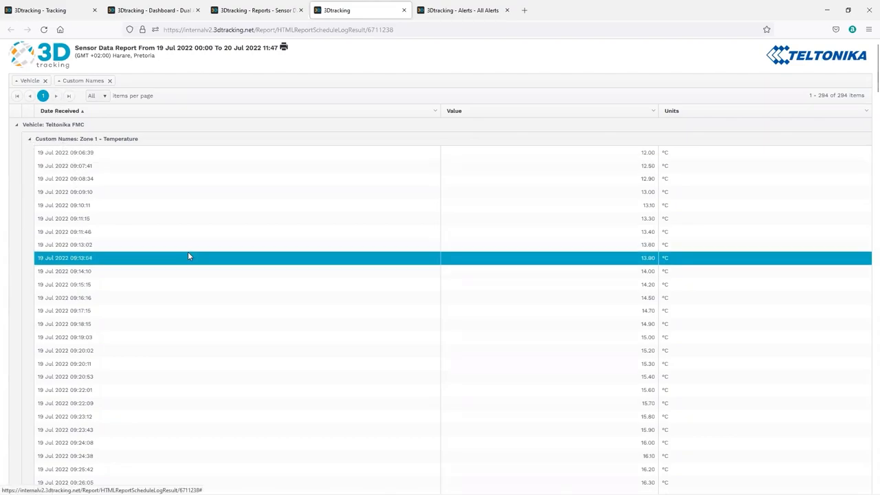
{"action": "scroll", "scroll_direction": "down", "scroll_amount": 3}
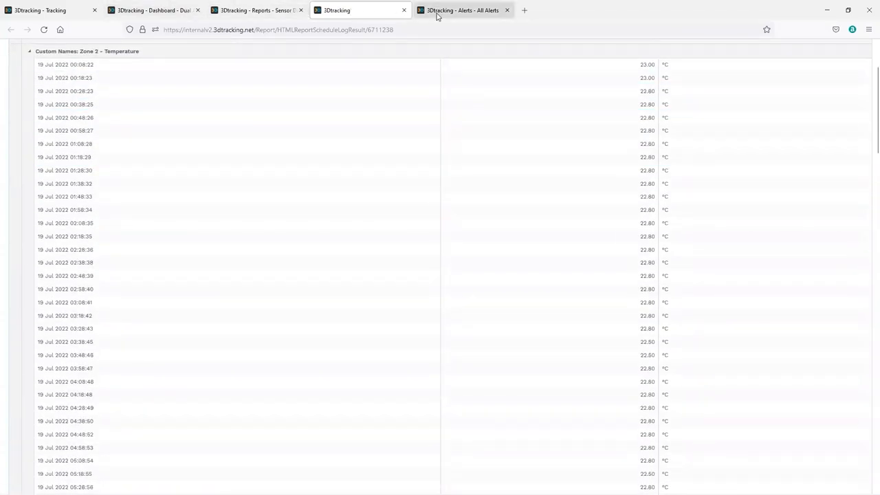
Review the Temperature above 25 alert's settings from the All Alerts list and close them.
{"action": "left_click", "coordinate": [461, 10]}
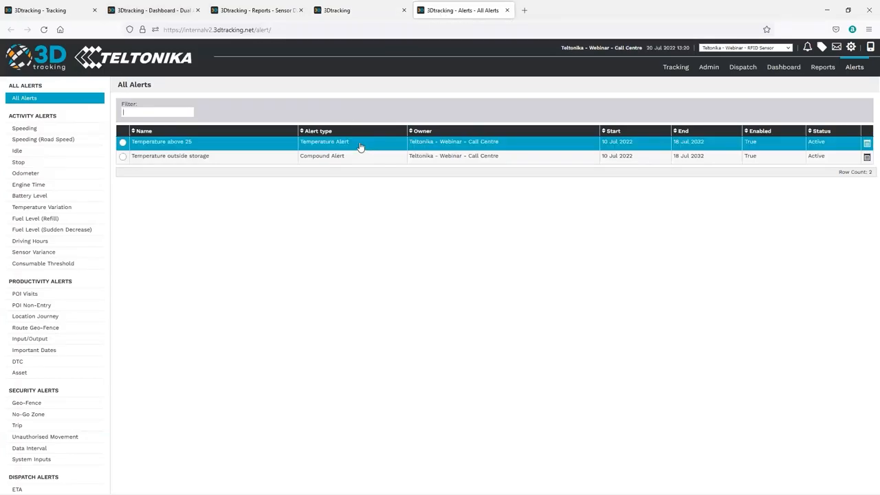
{"action": "left_click", "coordinate": [161, 142]}
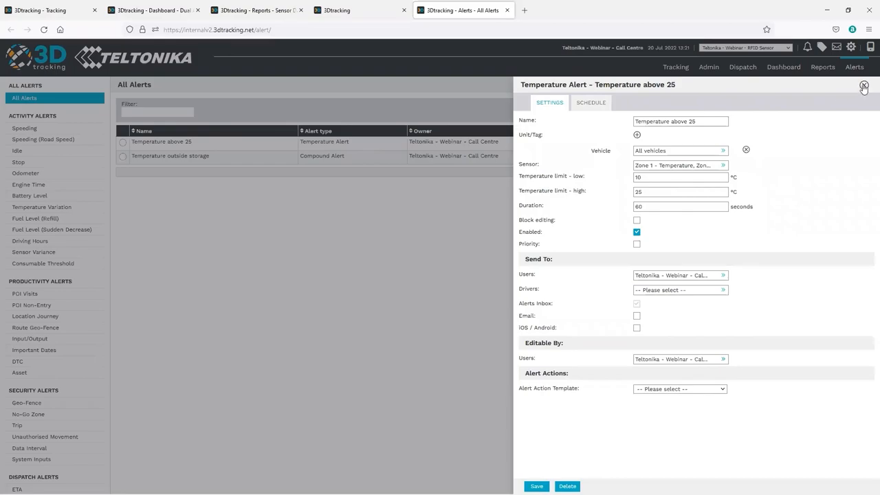
{"action": "left_click", "coordinate": [864, 84]}
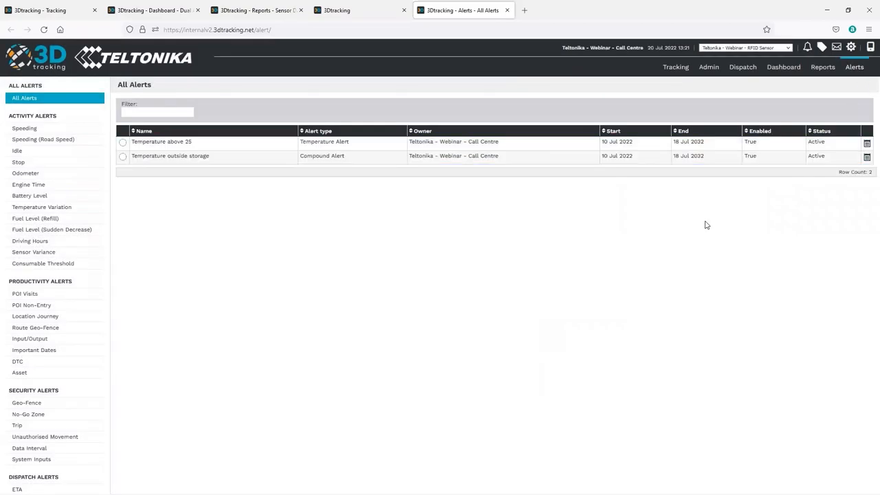
{"action": "mouse_move", "coordinate": [710, 226]}
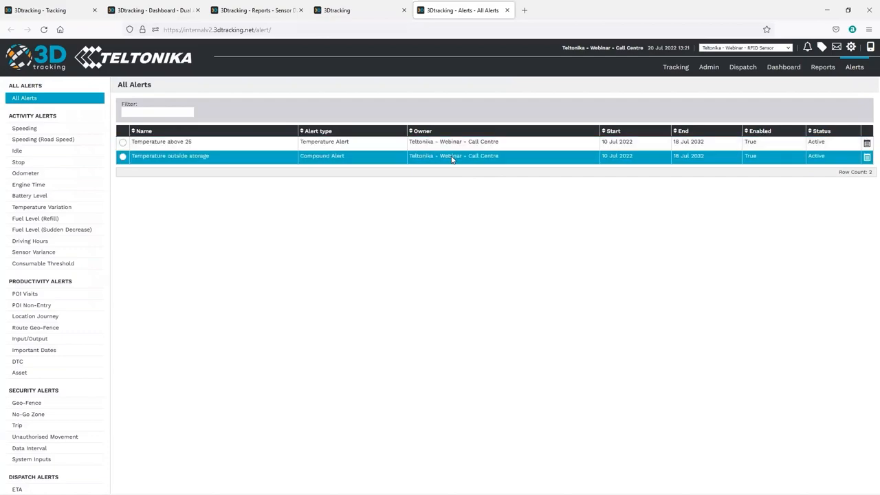
Examine the Temperature outside storage alert's Zone 1 variance and Refrigerated Storage location criteria.
{"action": "left_click", "coordinate": [170, 156]}
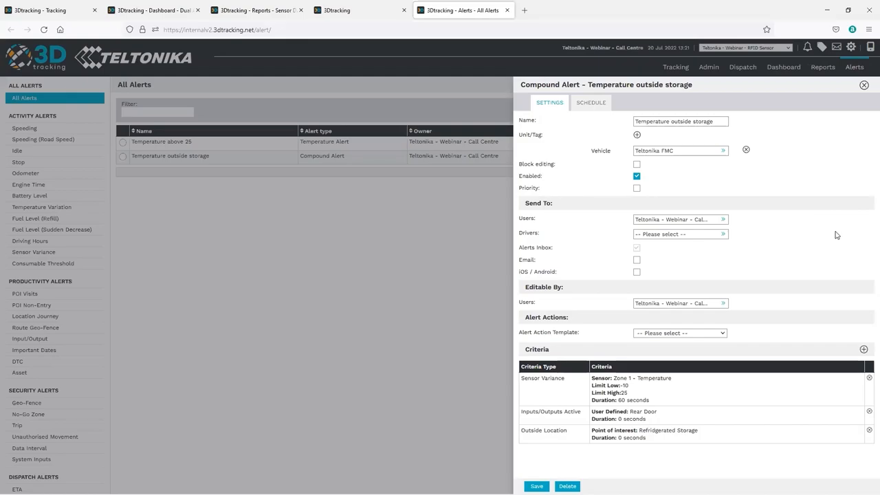
{"action": "mouse_move", "coordinate": [832, 237]}
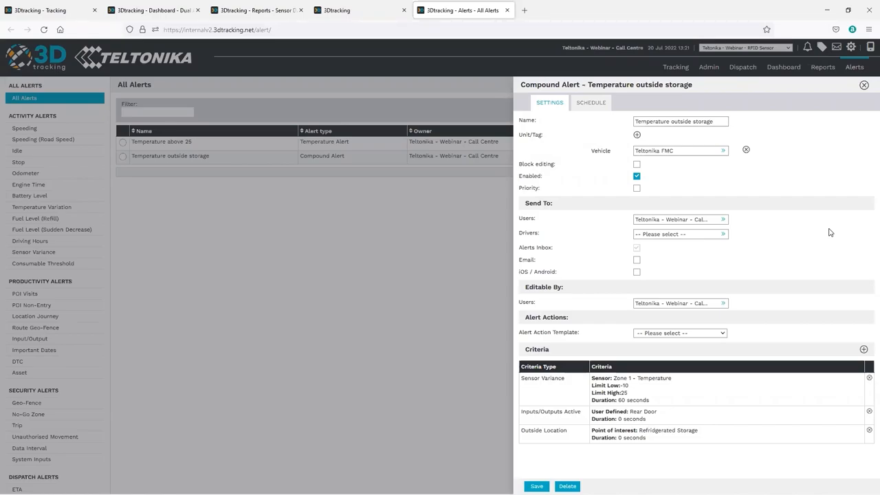
{"action": "mouse_move", "coordinate": [802, 249]}
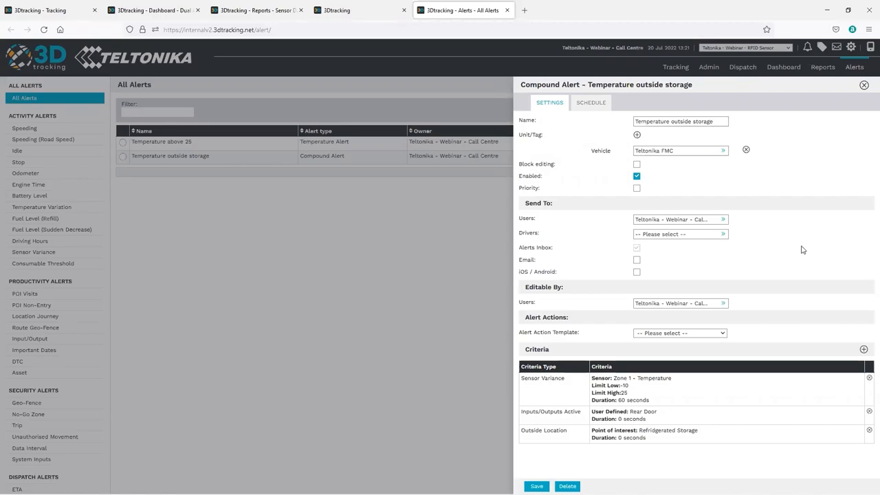
{"action": "mouse_move", "coordinate": [805, 253]}
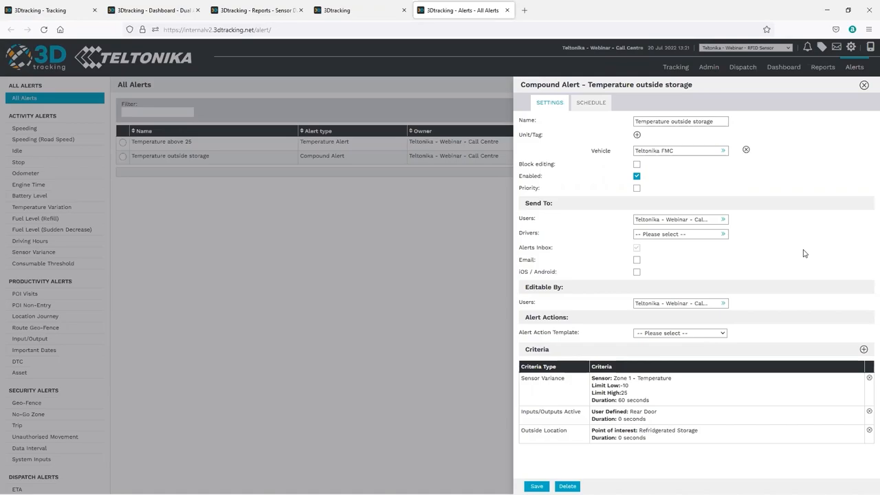
{"action": "mouse_move", "coordinate": [770, 267]}
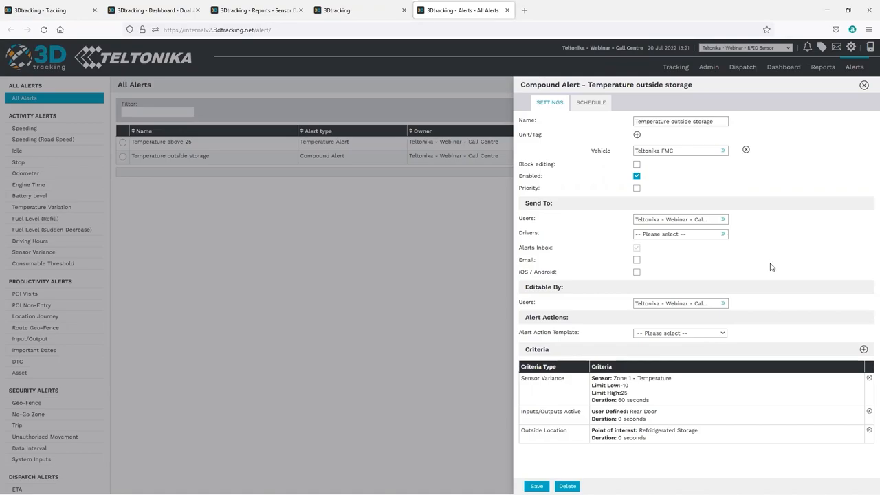
{"action": "left_click", "coordinate": [629, 388]}
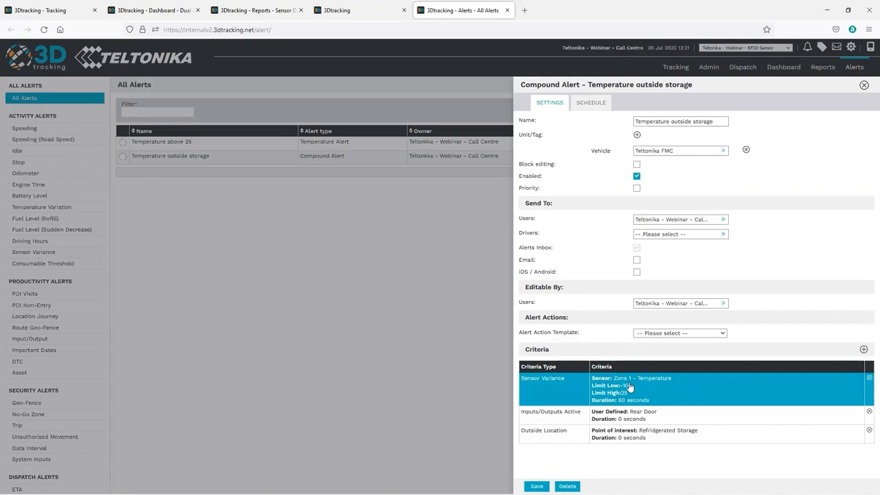
{"action": "mouse_move", "coordinate": [650, 380]}
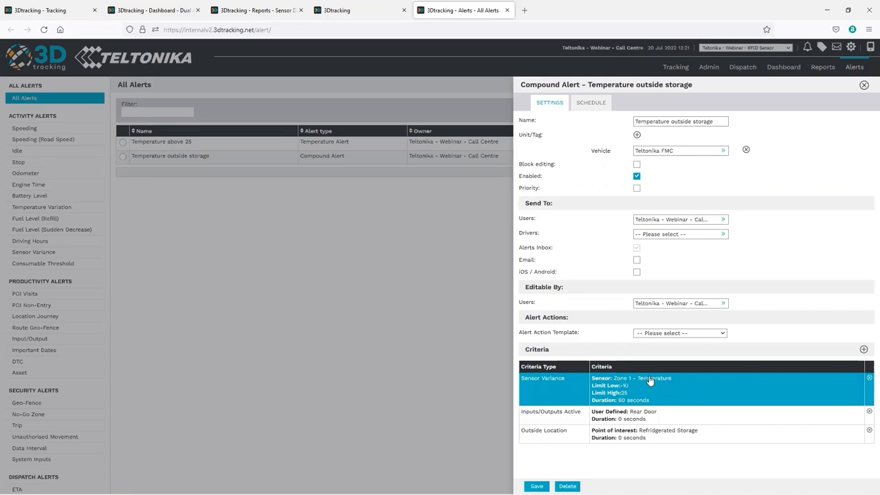
{"action": "left_click", "coordinate": [681, 433]}
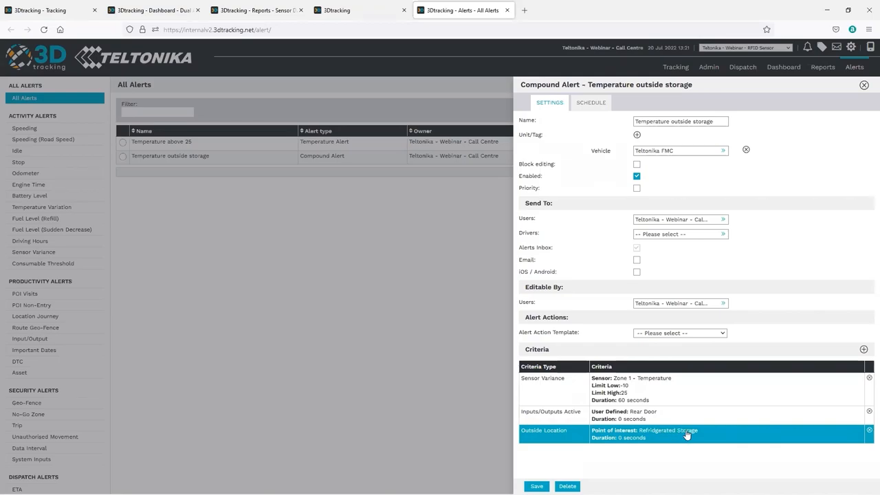
{"action": "mouse_move", "coordinate": [667, 437]}
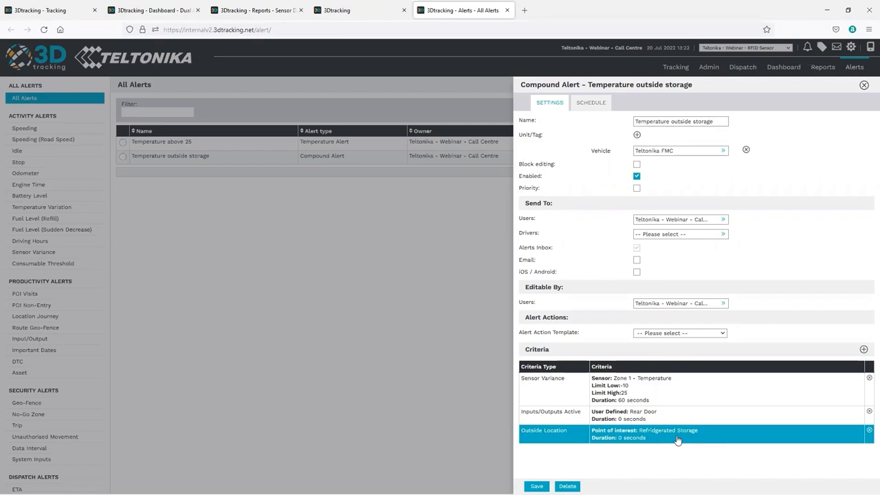
{"action": "mouse_move", "coordinate": [679, 439]}
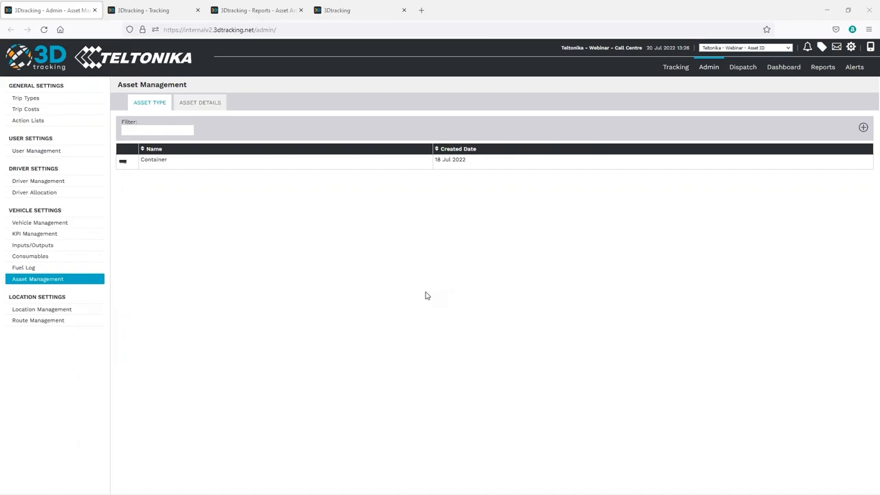
{"action": "mouse_move", "coordinate": [429, 290]}
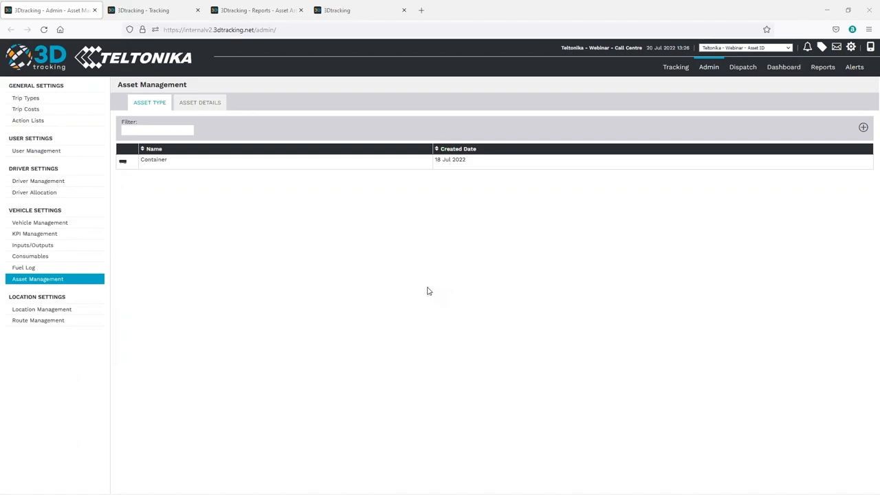
{"action": "mouse_move", "coordinate": [428, 295]}
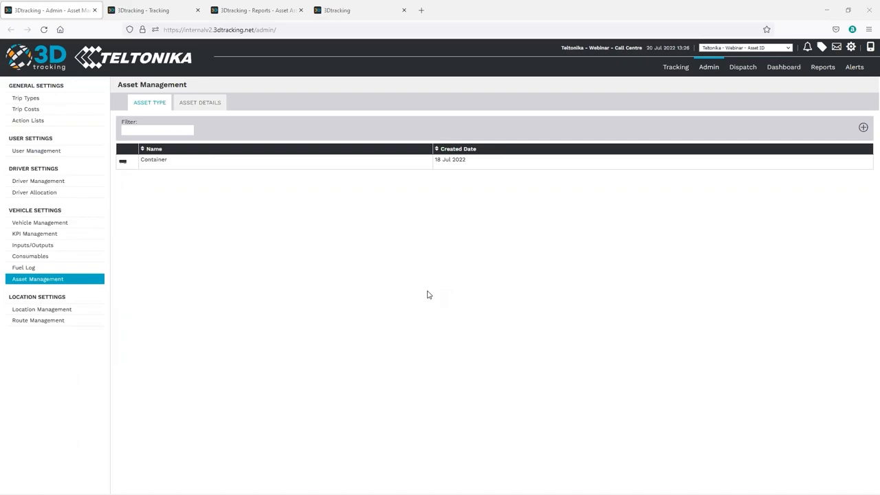
{"action": "mouse_move", "coordinate": [423, 284]}
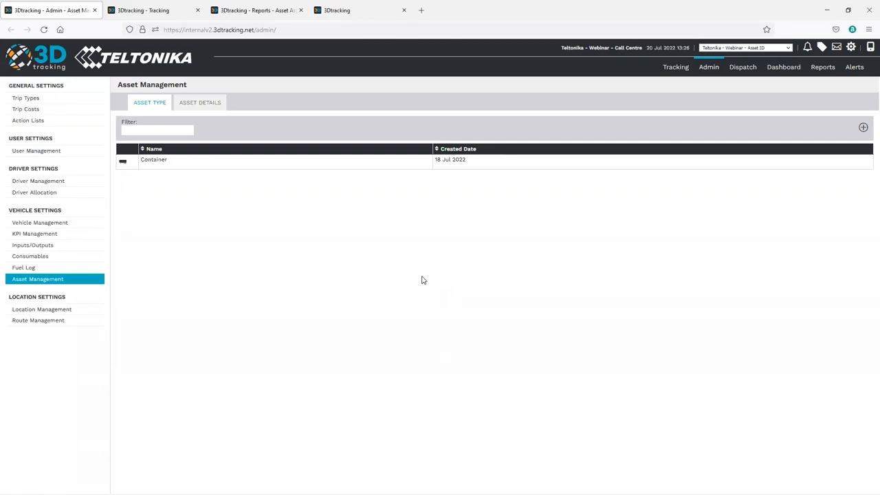
{"action": "mouse_move", "coordinate": [420, 277]}
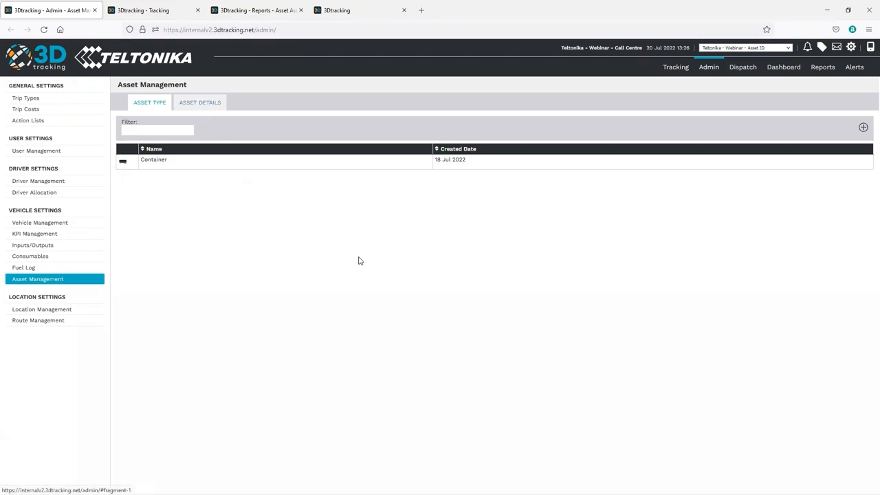
{"action": "mouse_move", "coordinate": [369, 263]}
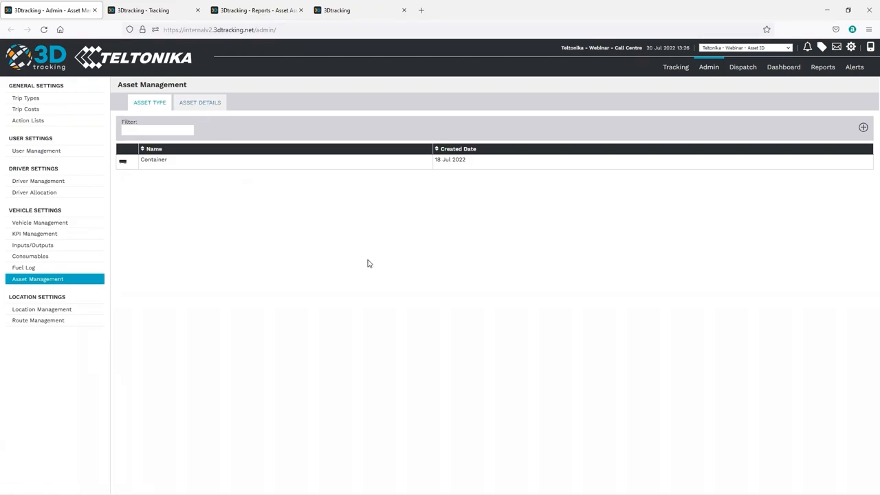
{"action": "mouse_move", "coordinate": [400, 264]}
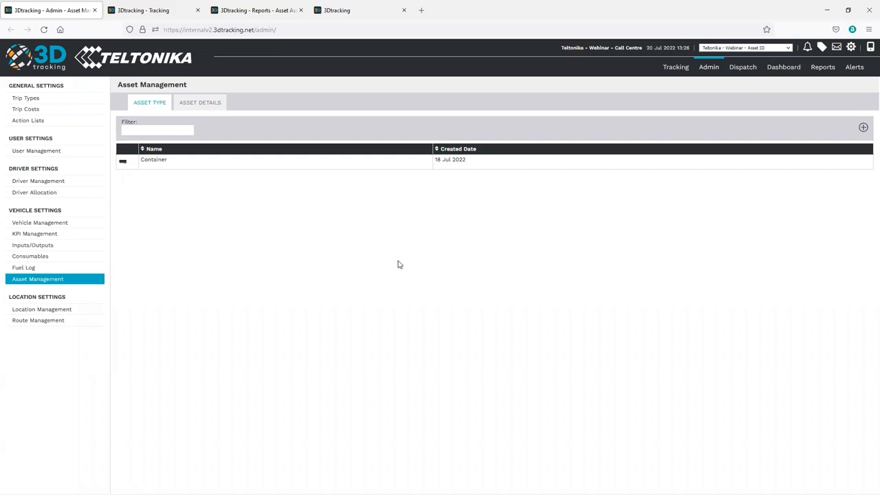
{"action": "mouse_move", "coordinate": [307, 249]}
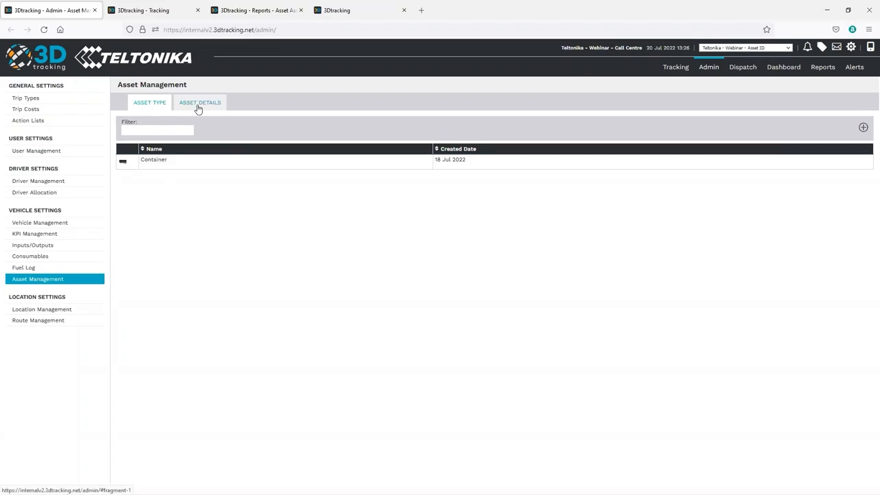
View container TR56Y5's custom info and linked tags from the asset details list, then close it.
{"action": "left_click", "coordinate": [200, 102]}
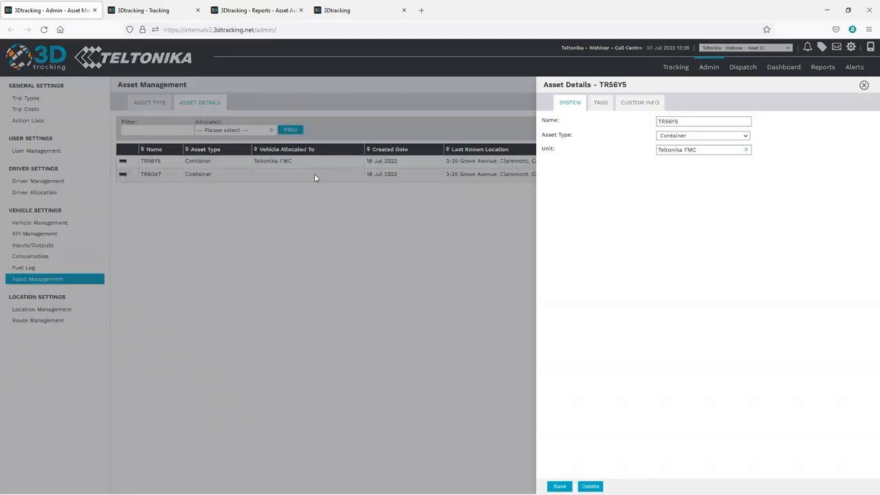
{"action": "left_click", "coordinate": [639, 103]}
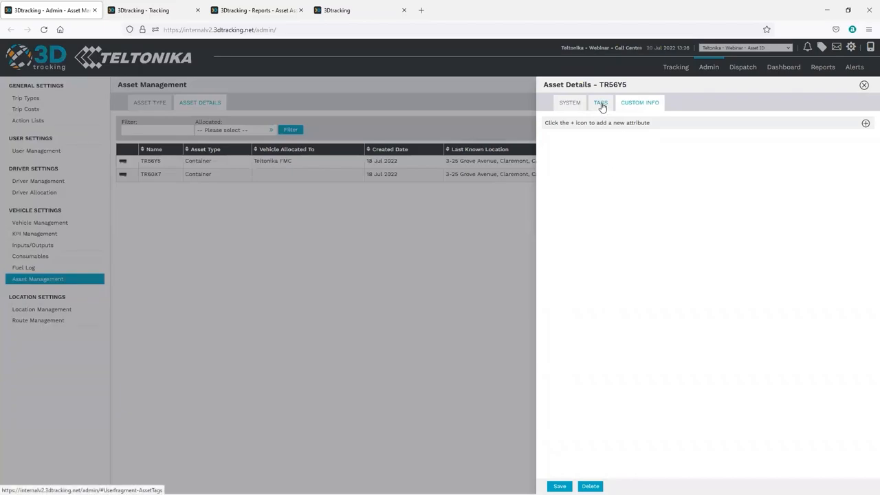
{"action": "left_click", "coordinate": [600, 102]}
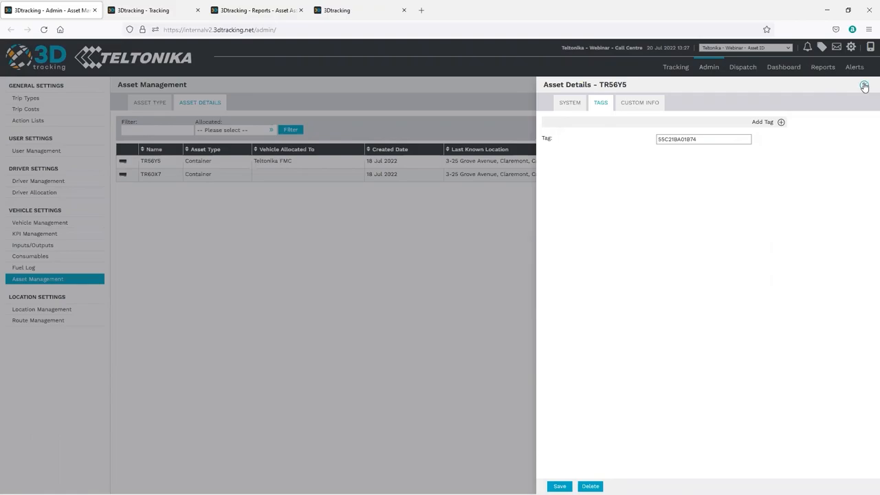
{"action": "left_click", "coordinate": [864, 86]}
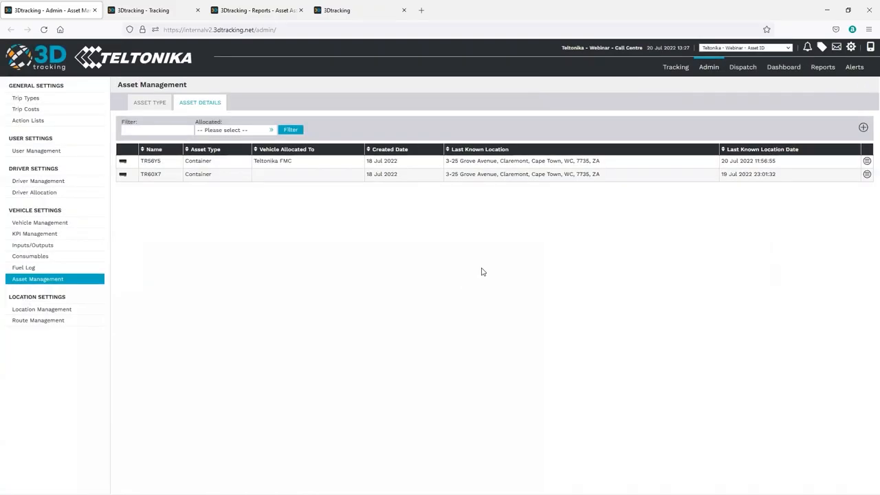
Show TR56Y5's last reported location, Teltonika FMC in Grove Avenue, Claremont, on the map.
{"action": "left_click", "coordinate": [488, 174]}
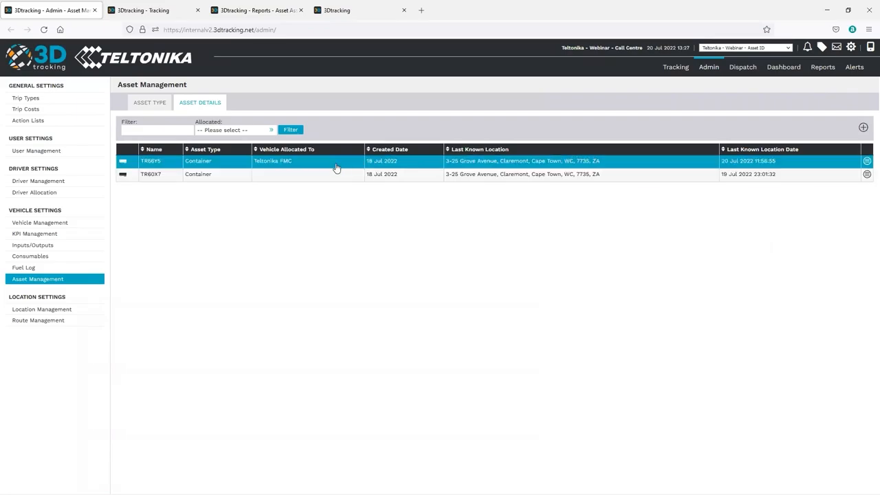
{"action": "mouse_move", "coordinate": [336, 174]}
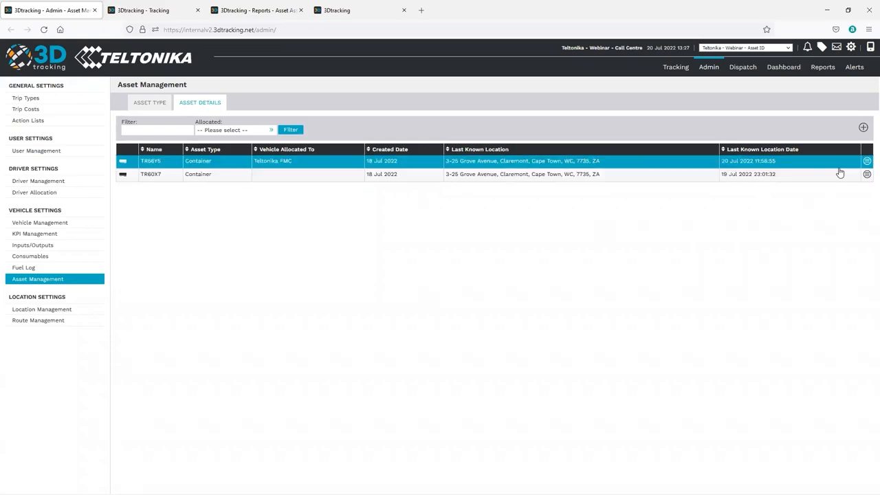
{"action": "left_click", "coordinate": [867, 161]}
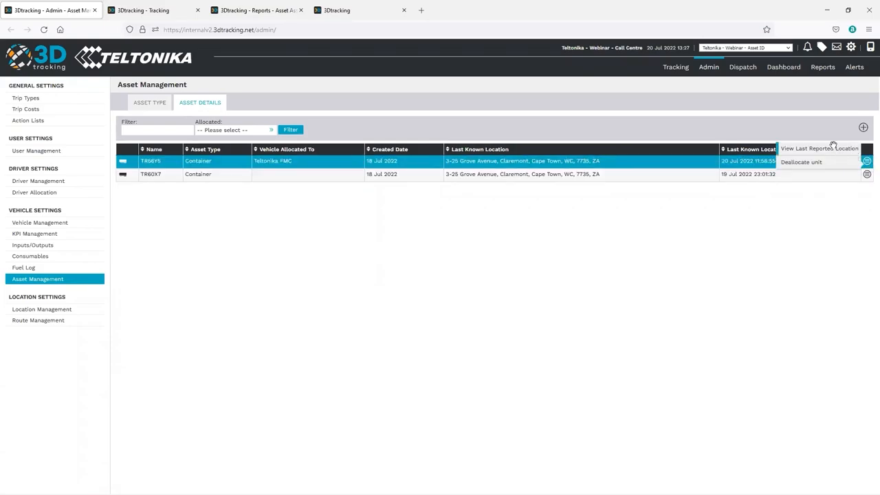
{"action": "left_click", "coordinate": [819, 148]}
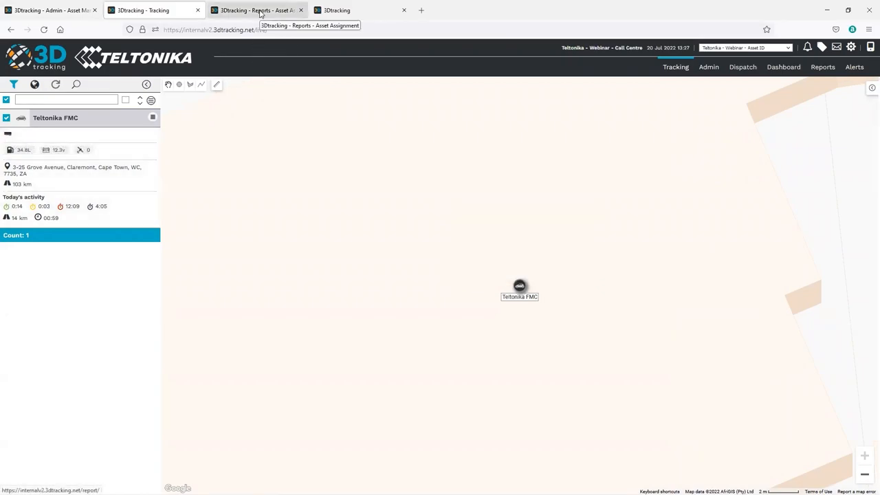
Map the 14.20 km TR56Y5 assignment route from Westlake to Claremont in the Asset Assignment report.
{"action": "left_click", "coordinate": [258, 9]}
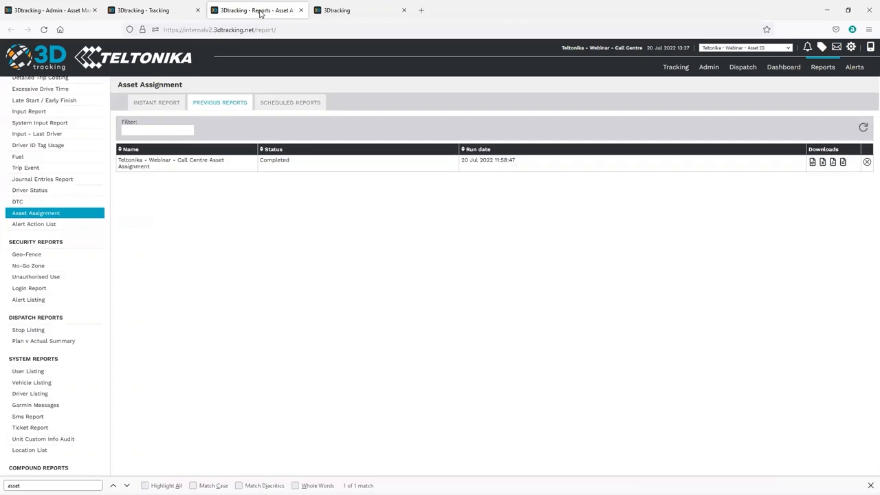
{"action": "mouse_move", "coordinate": [294, 18]}
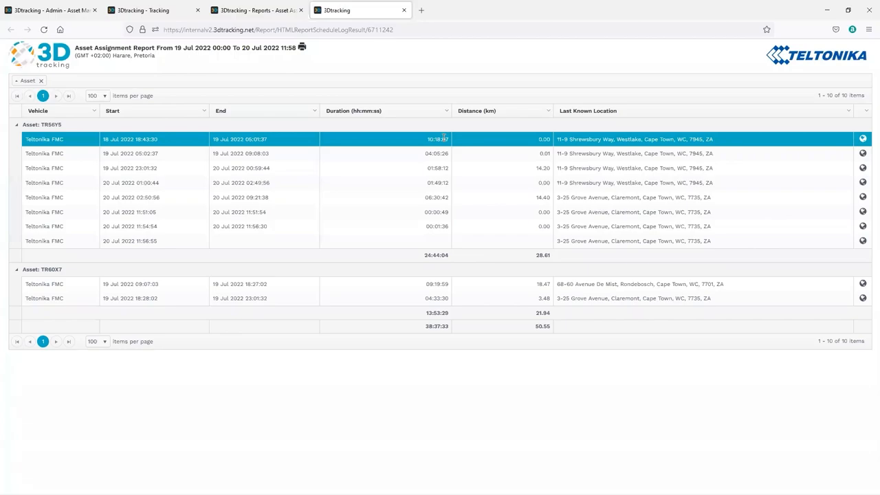
{"action": "mouse_move", "coordinate": [508, 142]}
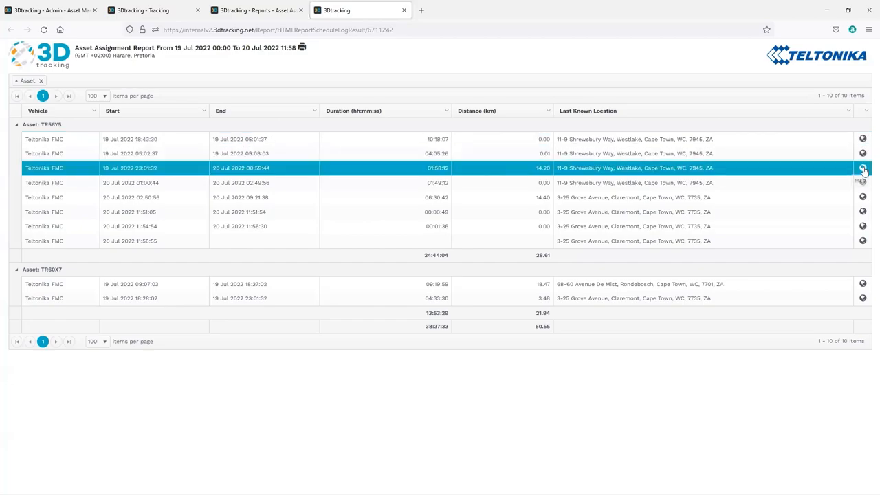
{"action": "left_click", "coordinate": [862, 168]}
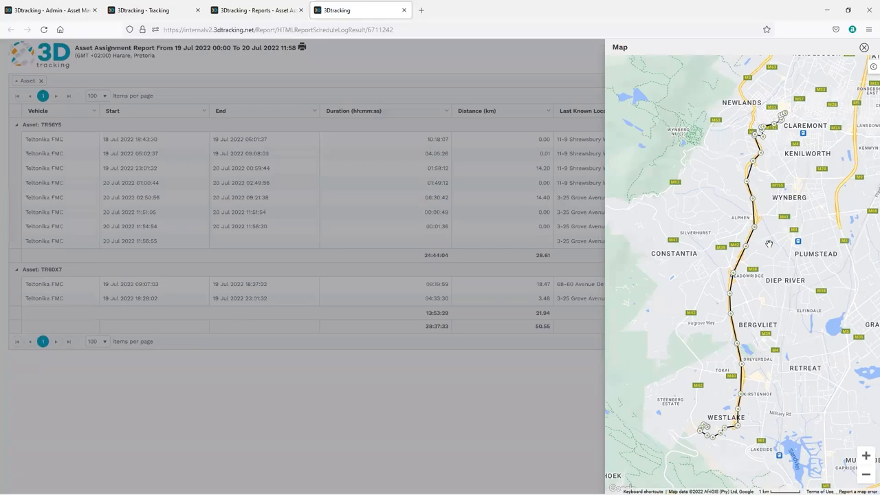
{"action": "mouse_move", "coordinate": [767, 241]}
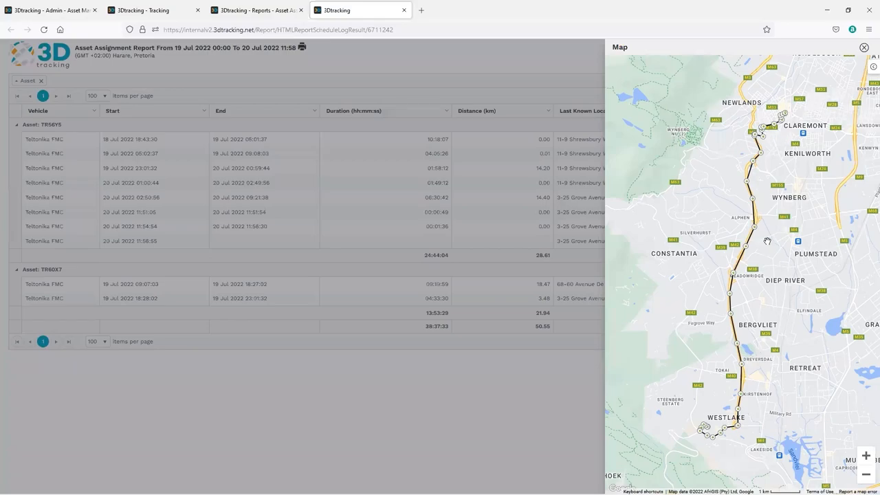
{"action": "mouse_move", "coordinate": [761, 255]}
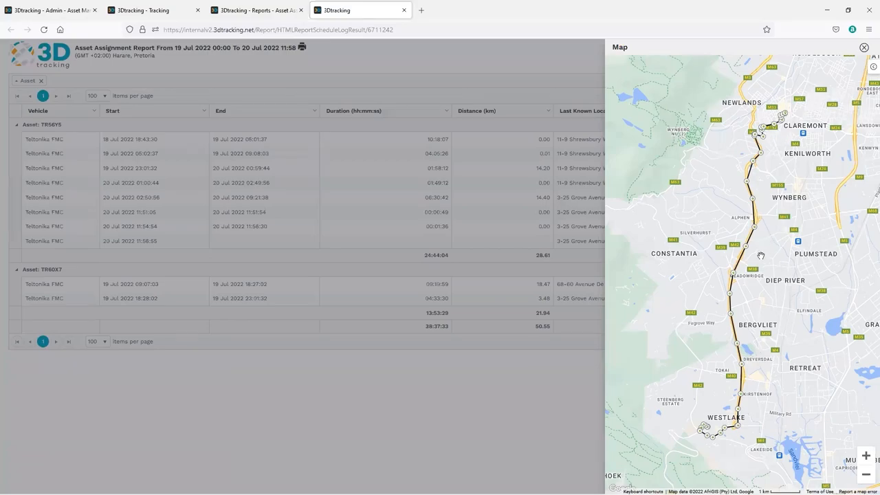